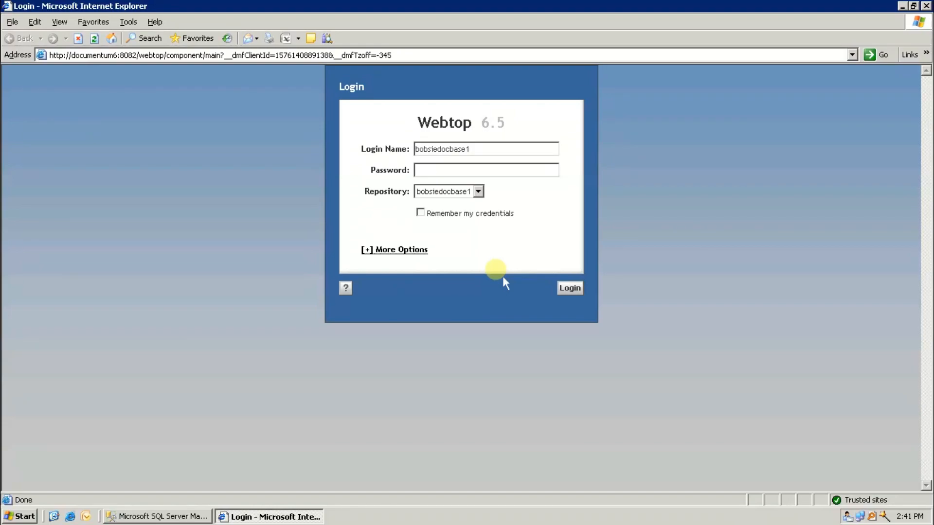
mouse_move(504, 277)
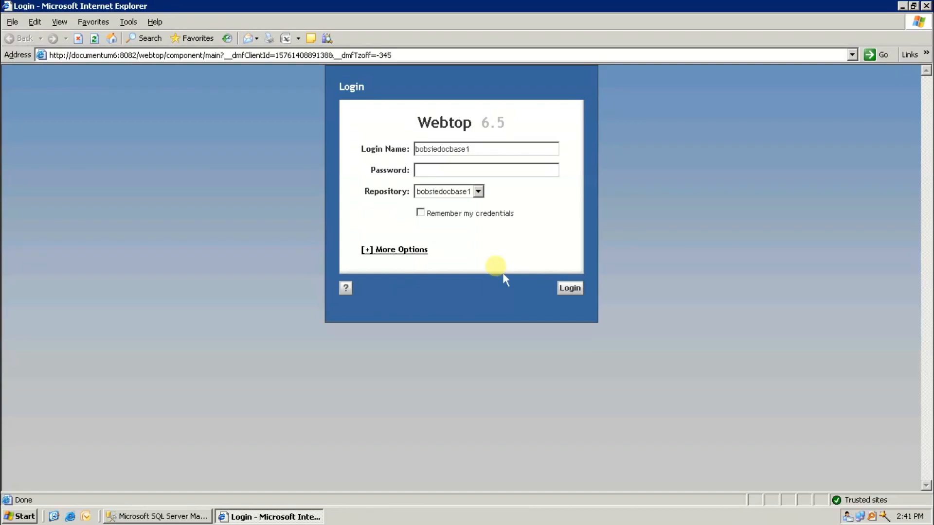
Step: Keep the current repository choice and browse My Computer from the Start menu
left_click(477, 191)
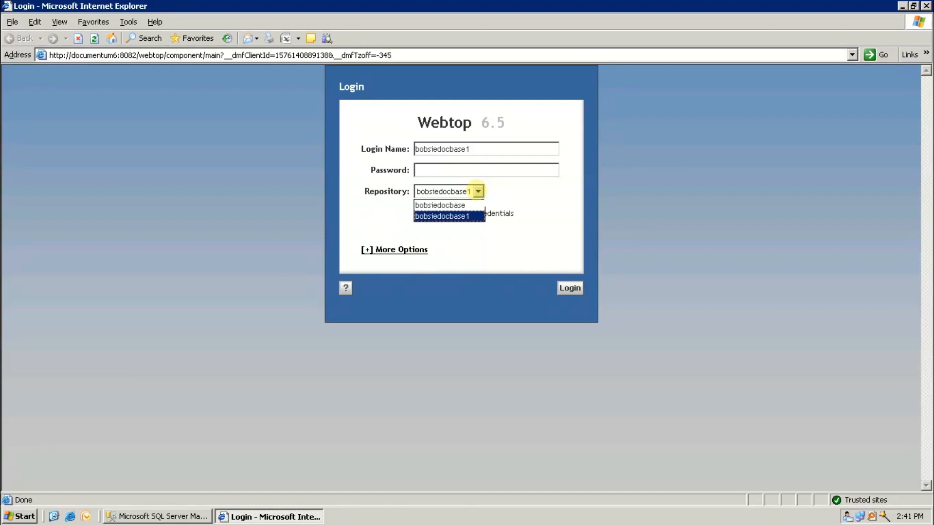
left_click(449, 216)
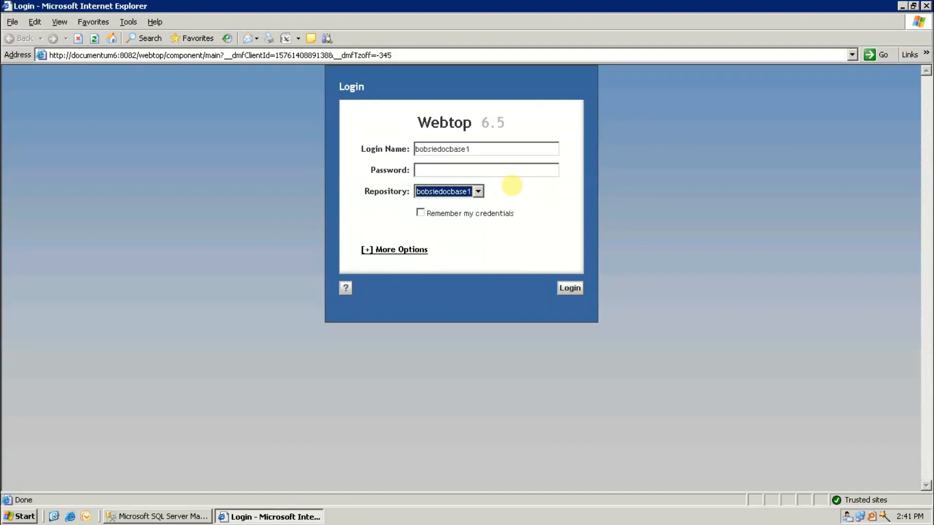
mouse_move(485, 124)
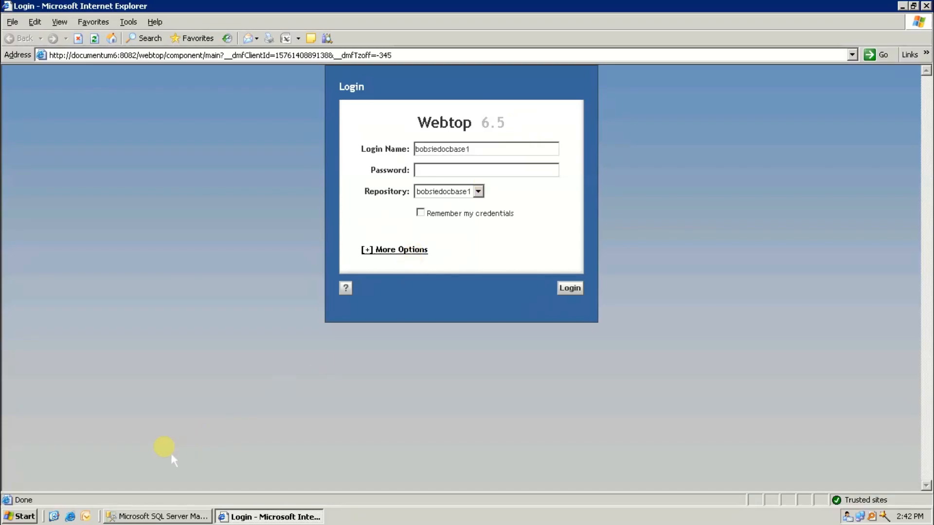
left_click(23, 517)
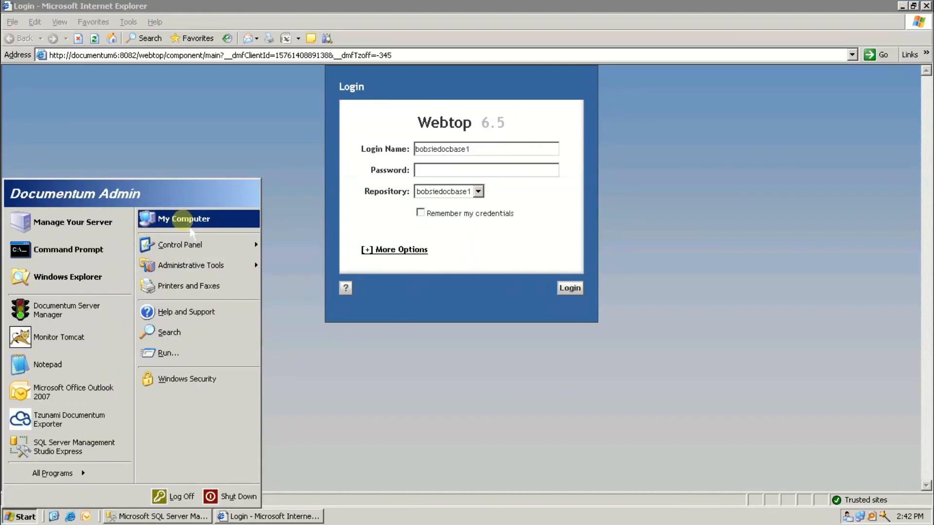
left_click(184, 219)
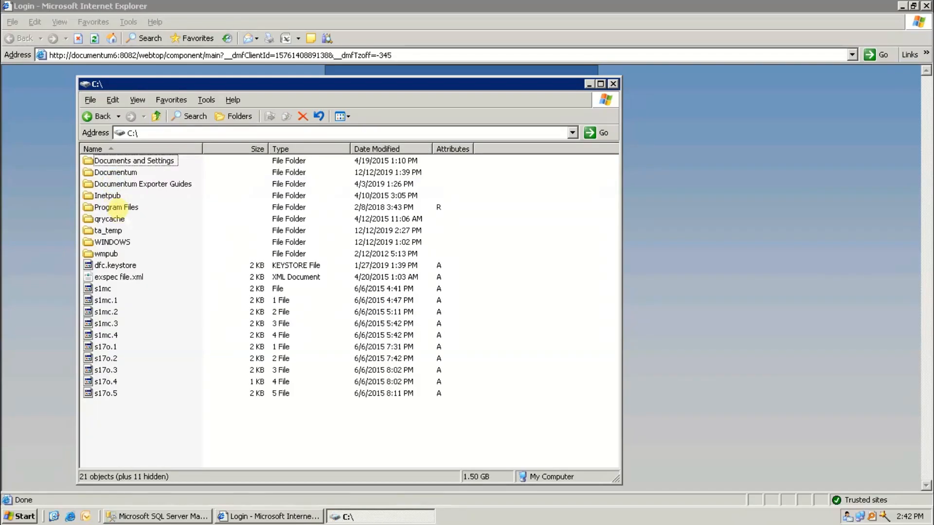
Step: Go to C:\Documentum\product\6.5\install and launch Server_Configuration_Program.exe
double_click(116, 172)
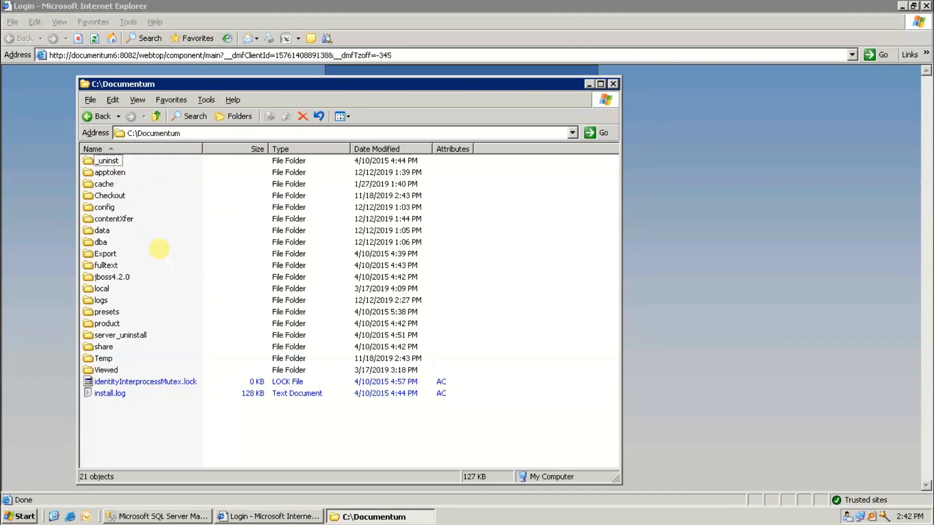
double_click(107, 324)
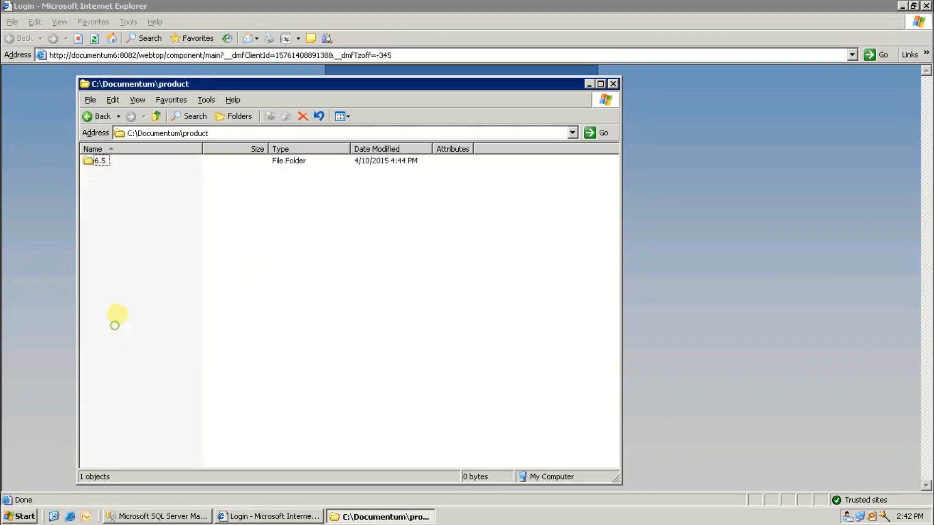
double_click(99, 160)
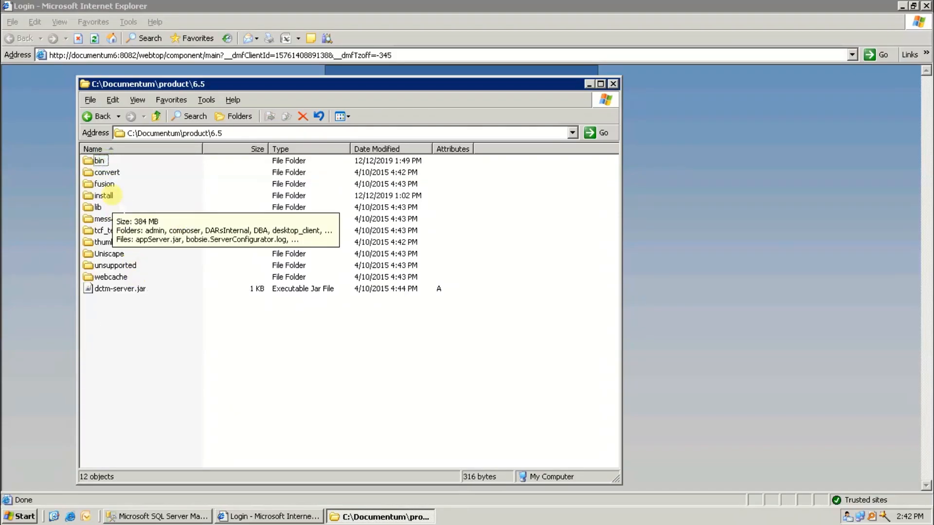
double_click(103, 195)
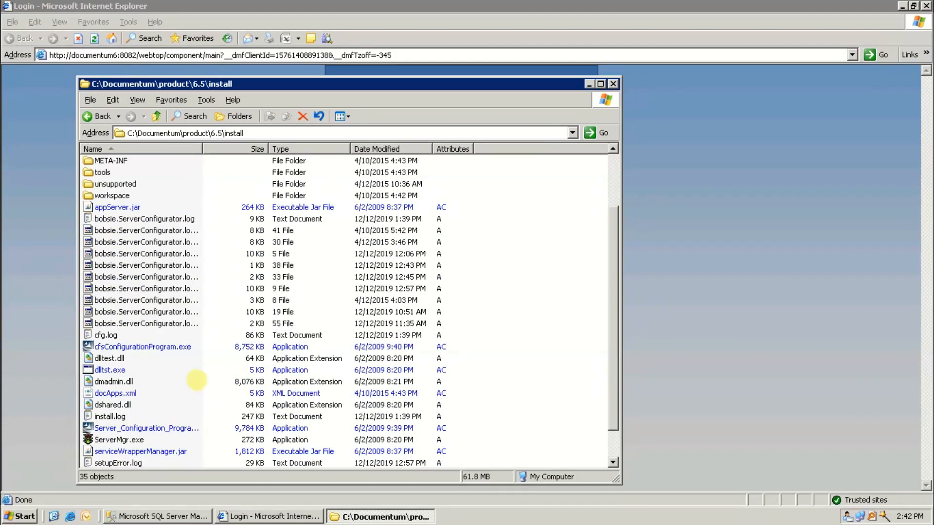
double_click(146, 427)
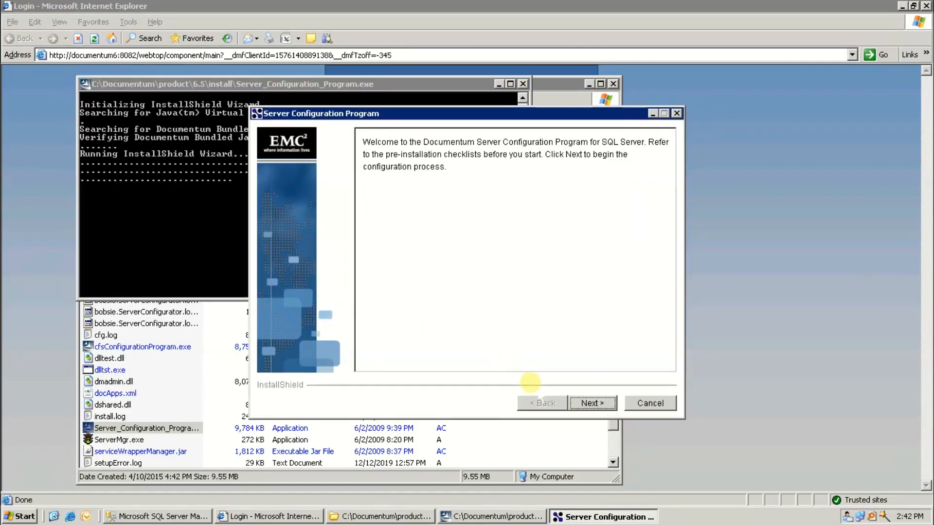
Step: Pass the welcome page and submit the installation owner password for bobsie
left_click(592, 404)
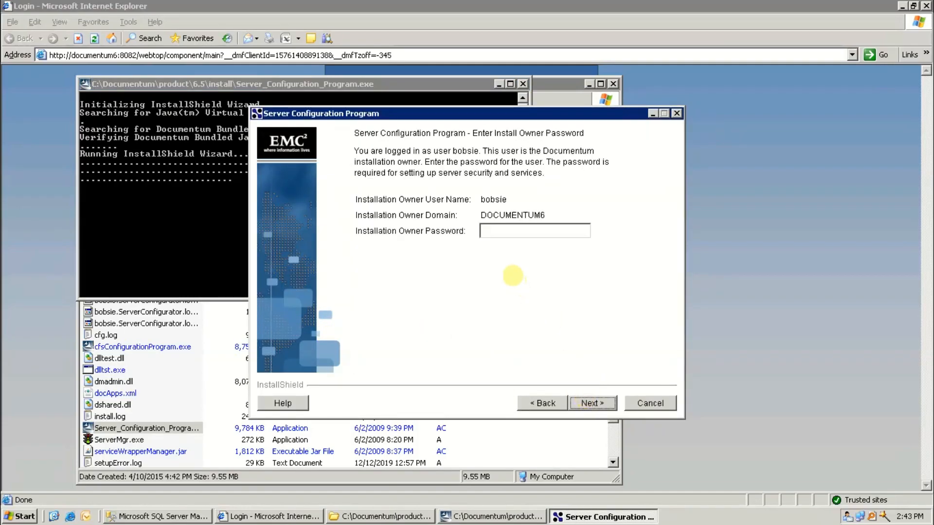
left_click(533, 230)
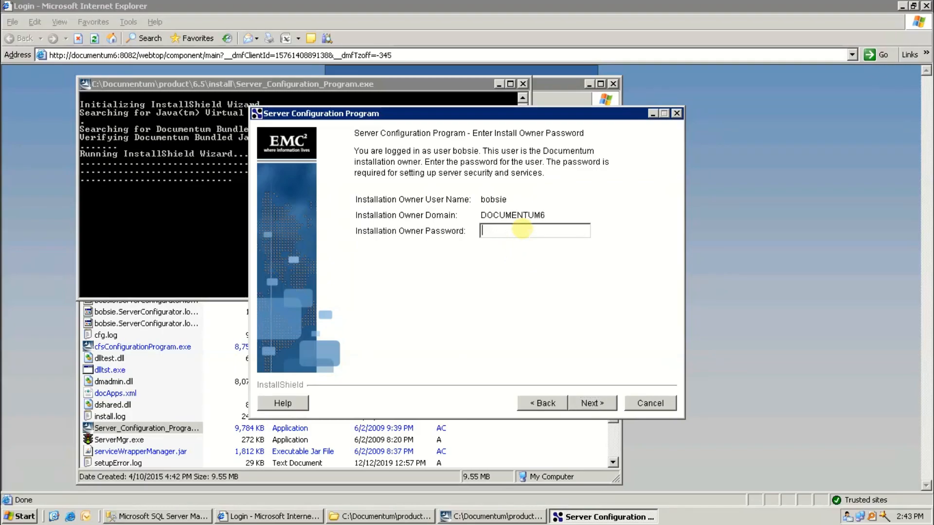
type("*****")
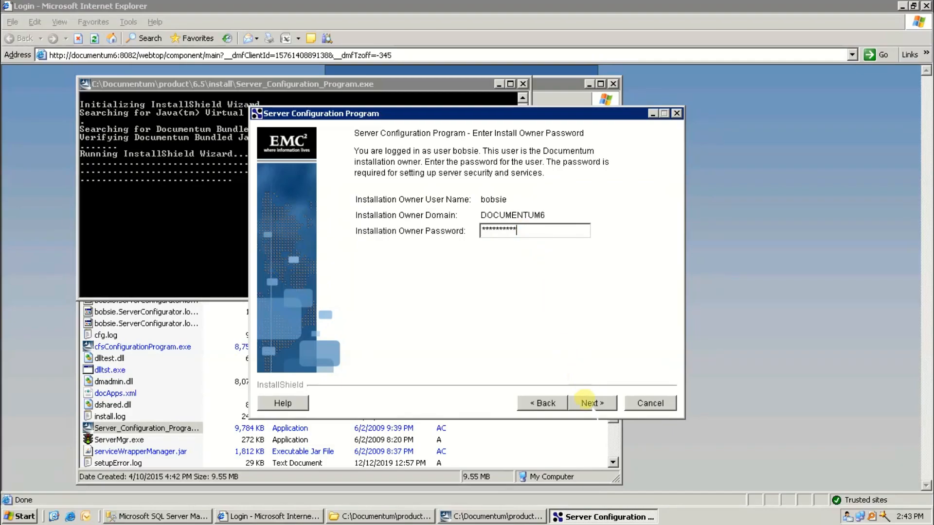
left_click(591, 404)
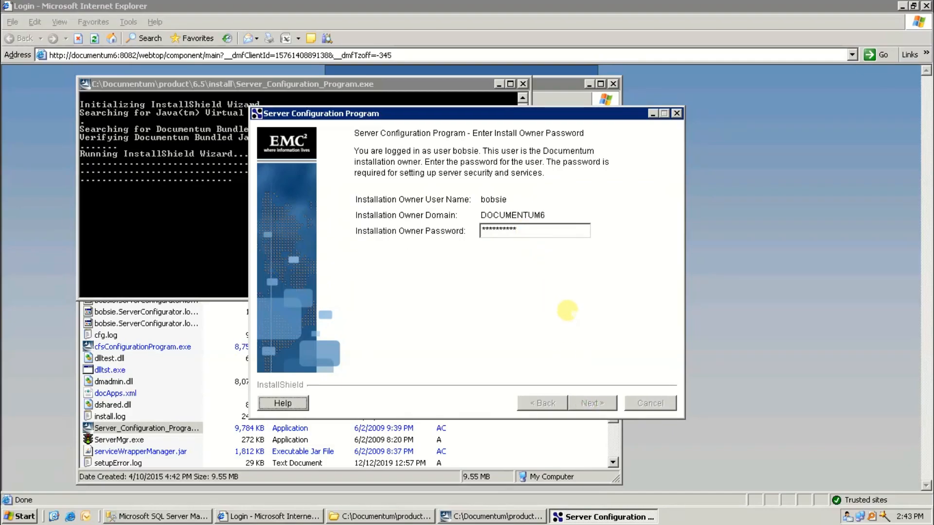
Step: Continue through the checks with High-Volume Server and Trusted Content Services left disabled
left_click(592, 403)
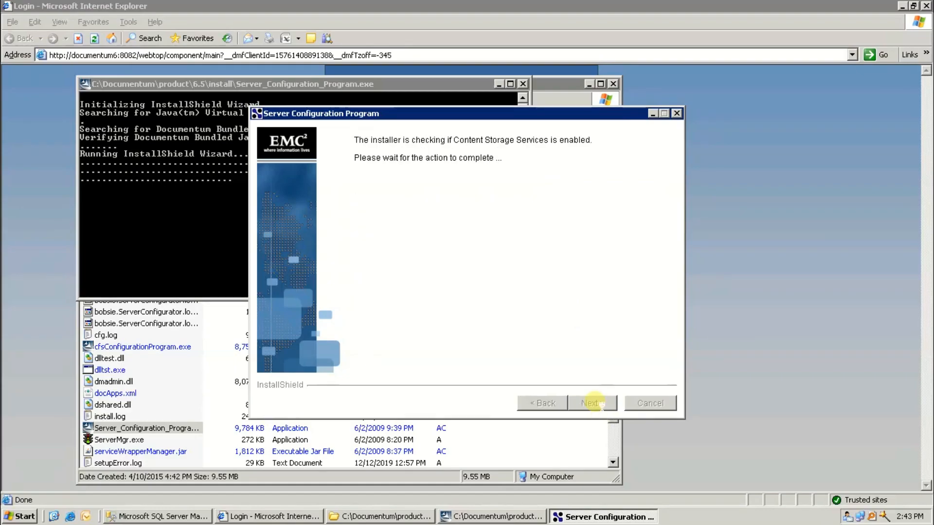
left_click(592, 403)
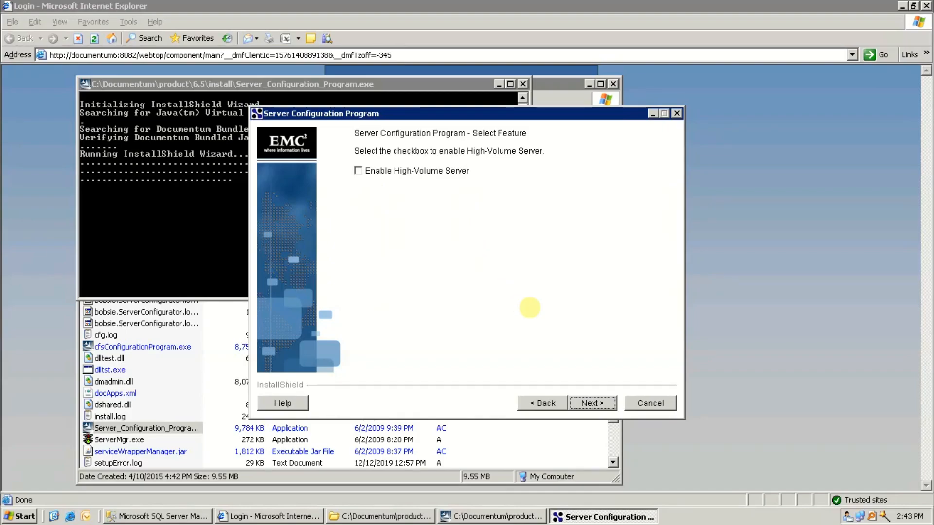
left_click(592, 403)
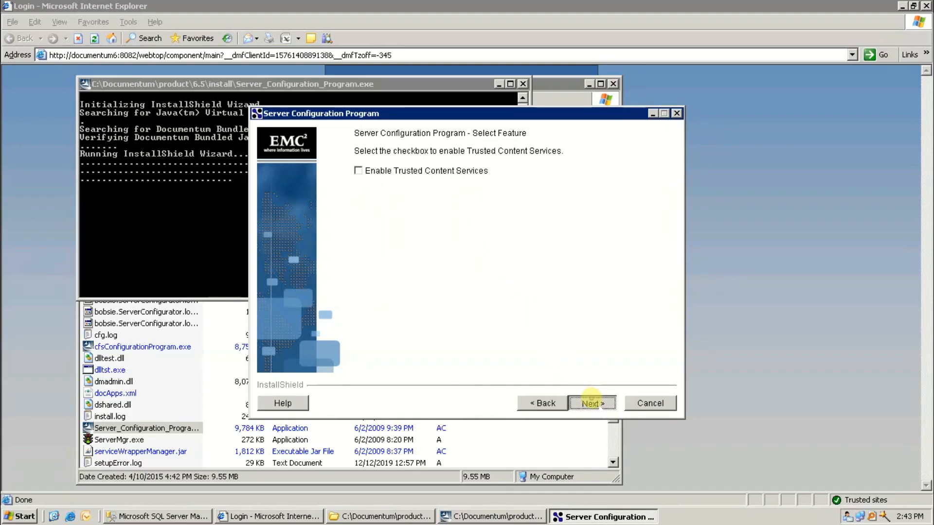
left_click(592, 404)
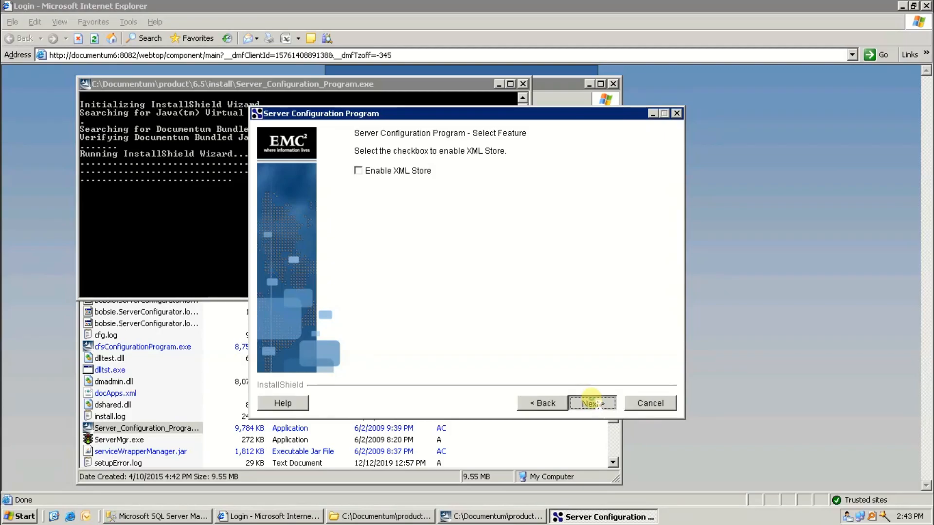
Step: Skip XML Store, pick Custom Configuration, and check only 'Create new, Upgrade or Delete repositories'
left_click(593, 404)
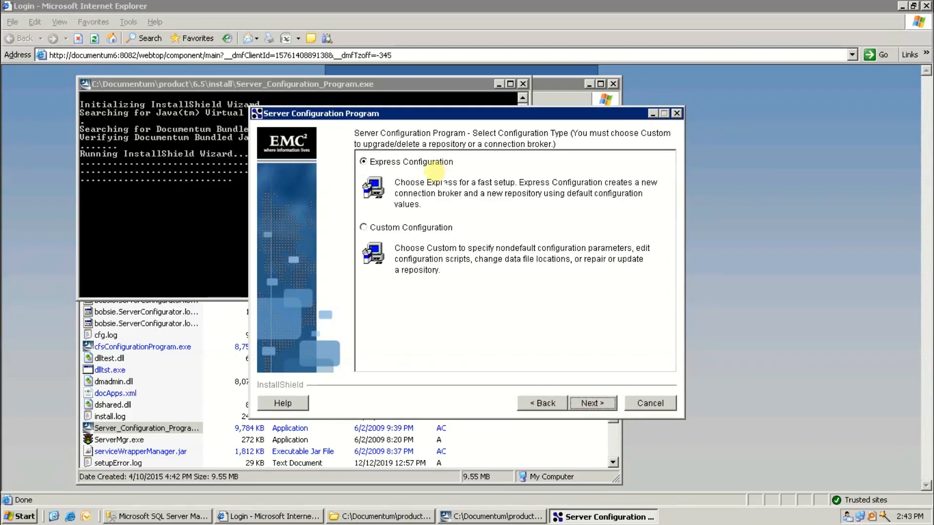
mouse_move(412, 232)
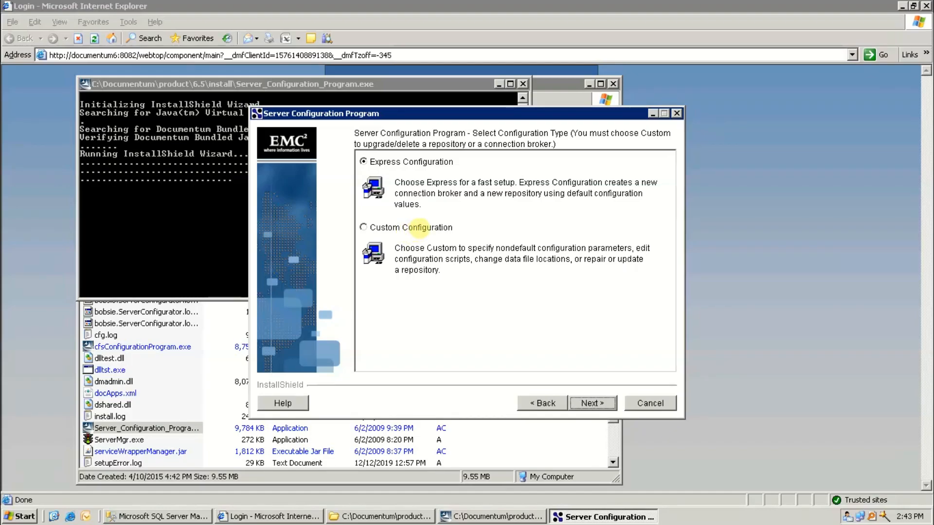
left_click(592, 403)
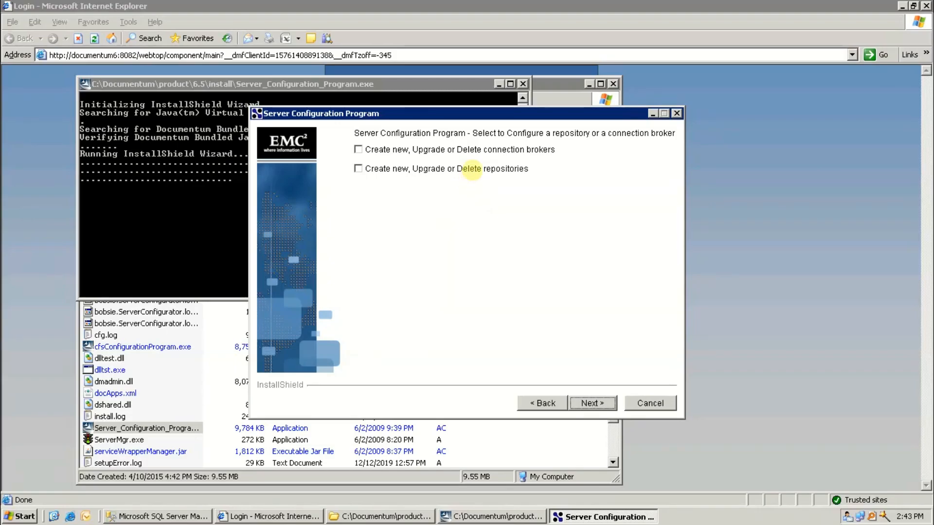
left_click(358, 169)
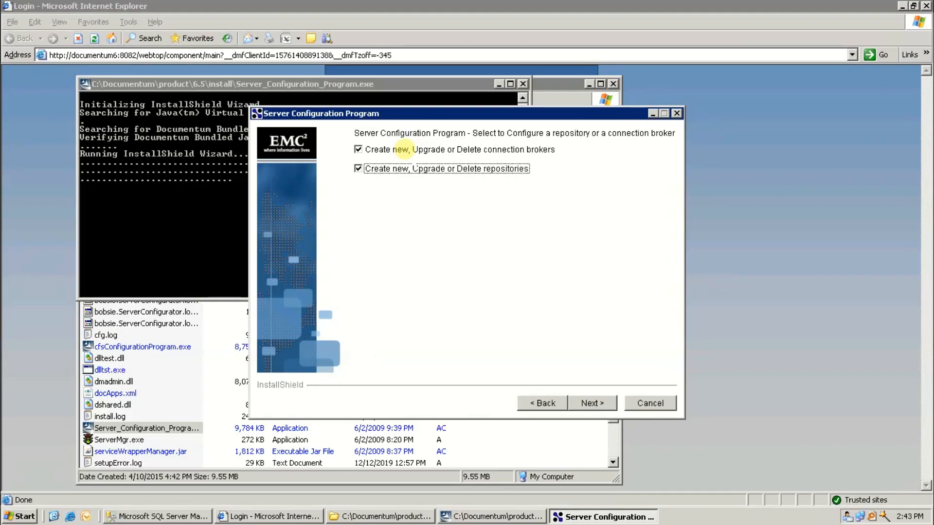
left_click(358, 149)
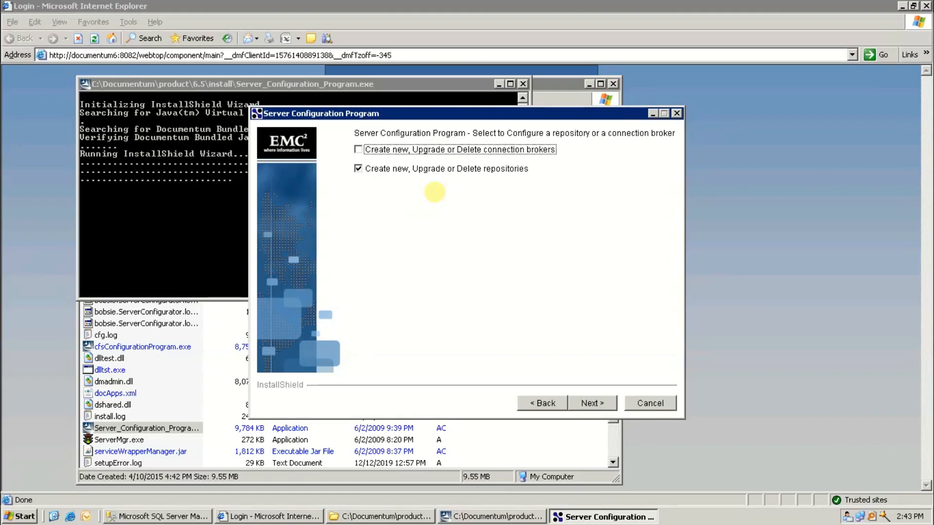
left_click(358, 169)
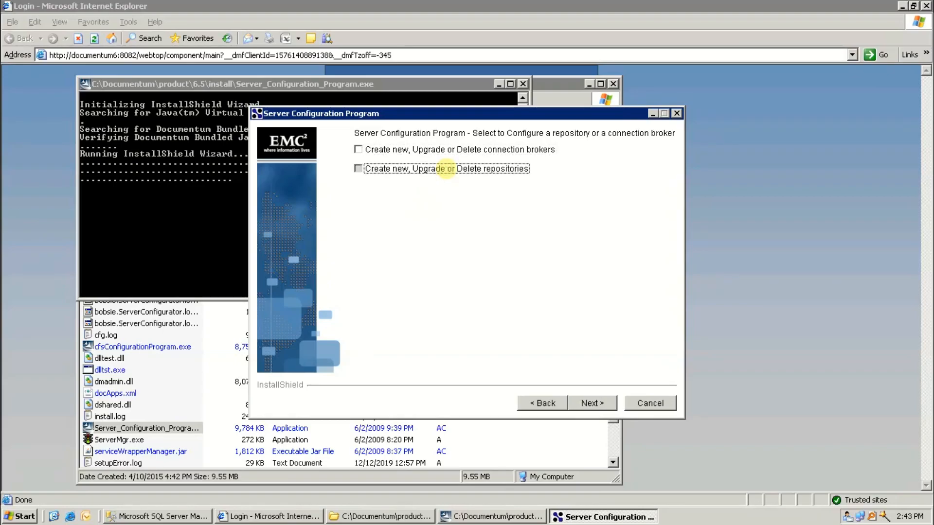
left_click(591, 404)
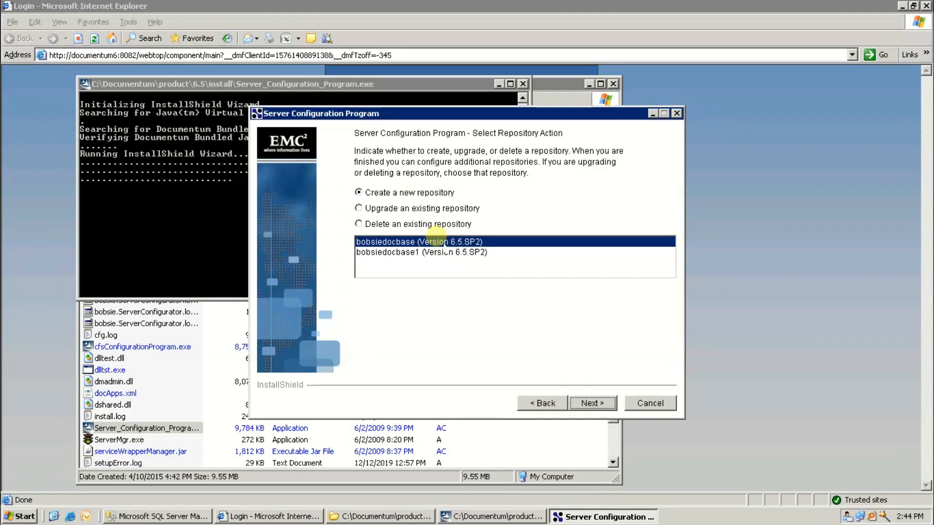
Step: Look at the upgrade and delete options, then choose 'Create a new repository'
left_click(359, 207)
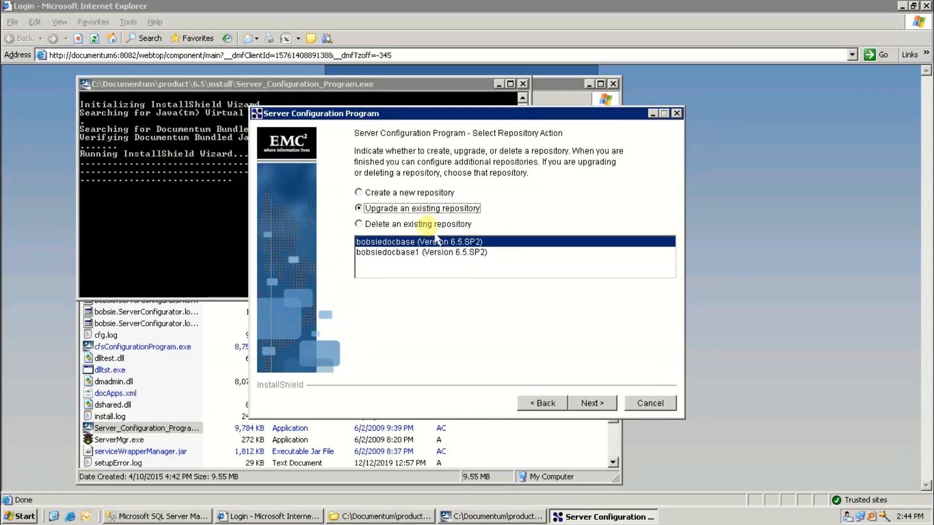
left_click(359, 224)
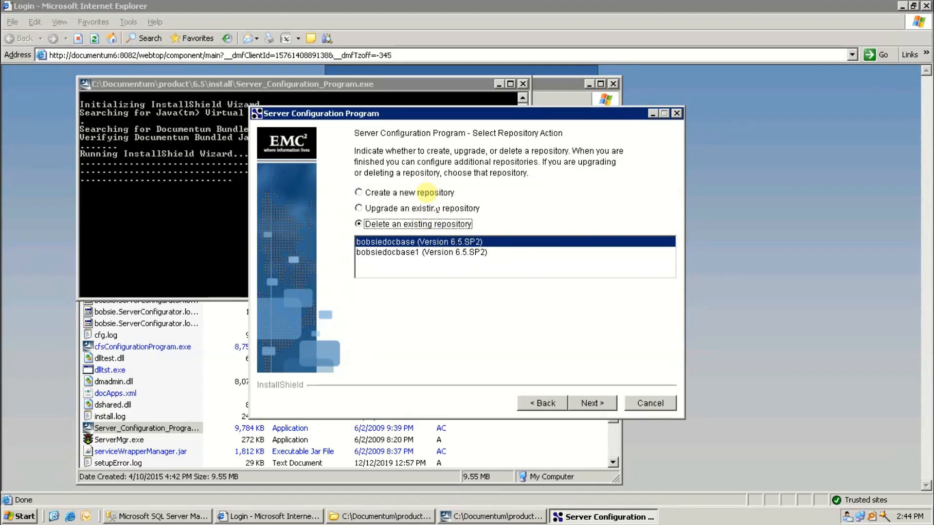
left_click(358, 192)
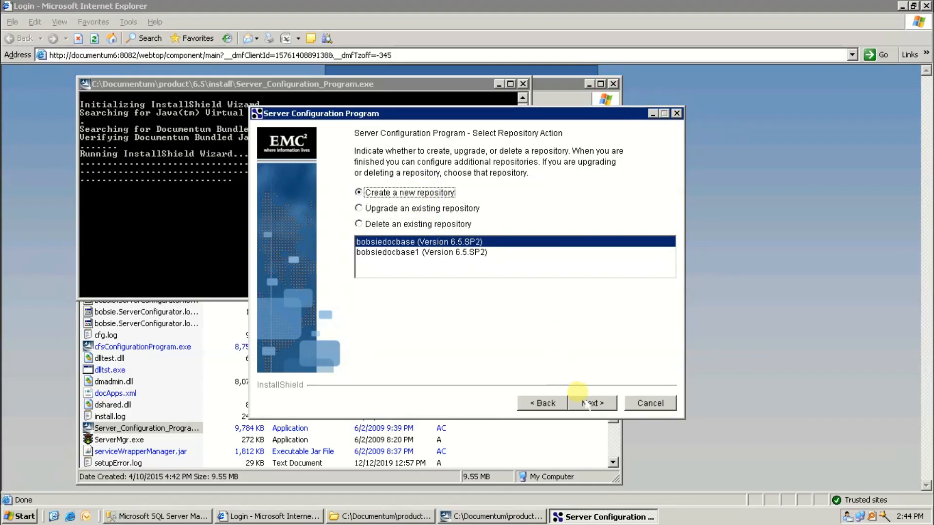
left_click(591, 404)
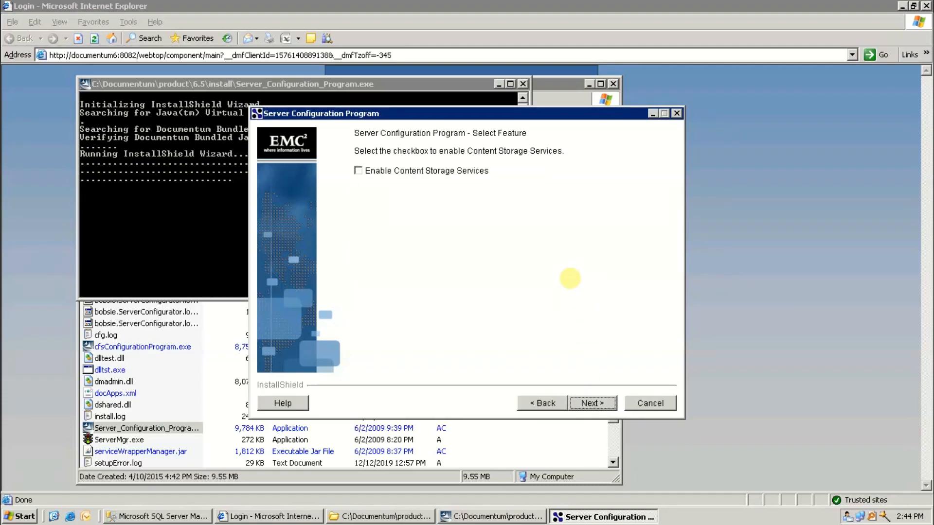
Step: Skip Content Storage and Federated Records, keep default data/share directories, leave partitioning off
left_click(592, 403)
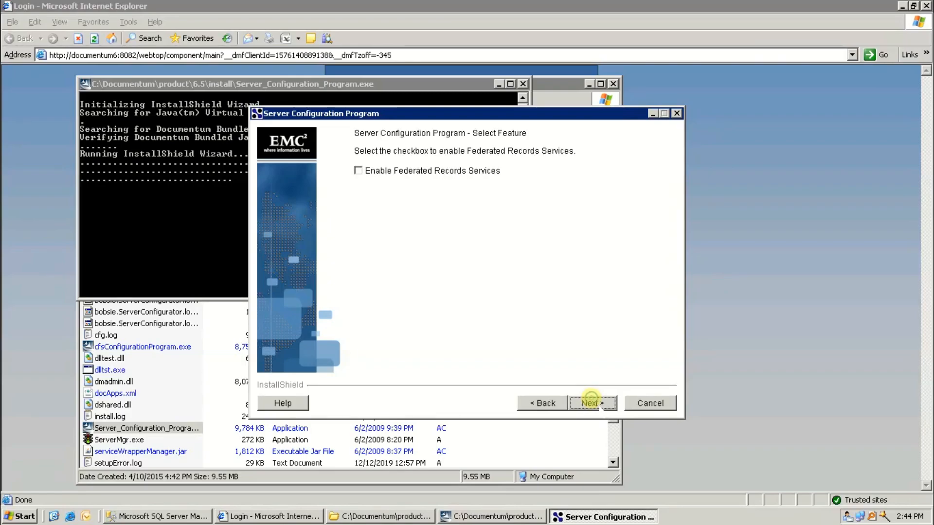
left_click(592, 403)
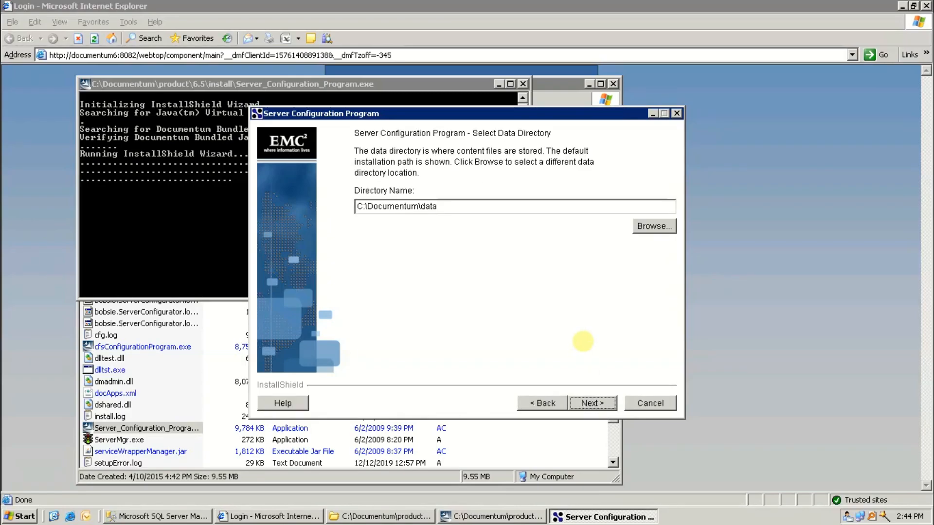
left_click(592, 404)
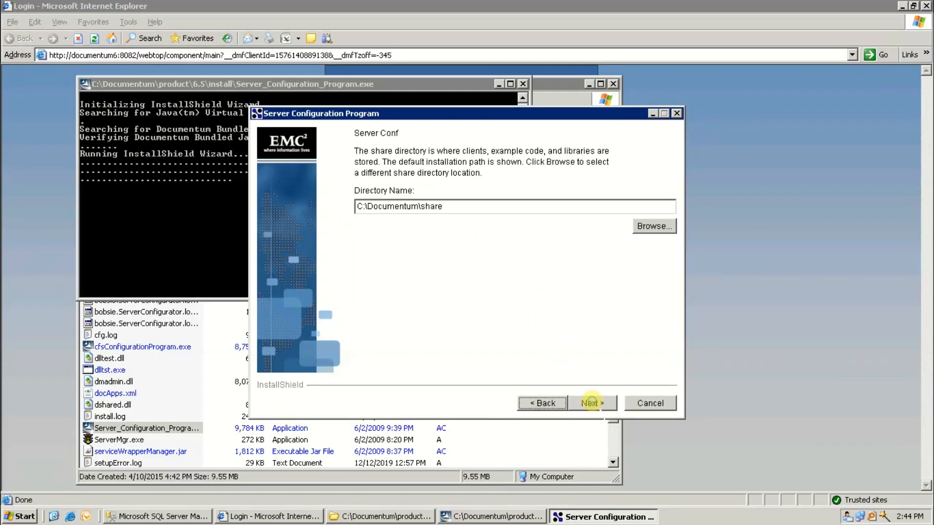
left_click(592, 403)
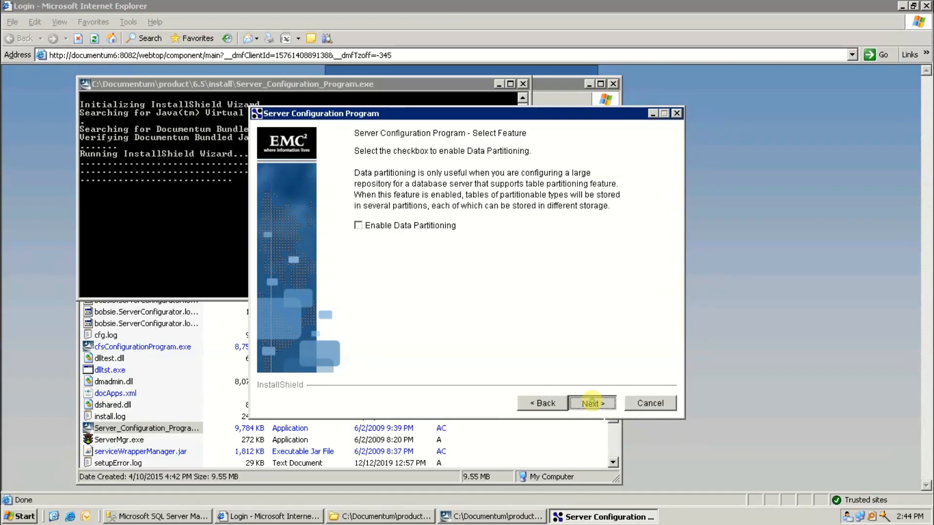
left_click(591, 403)
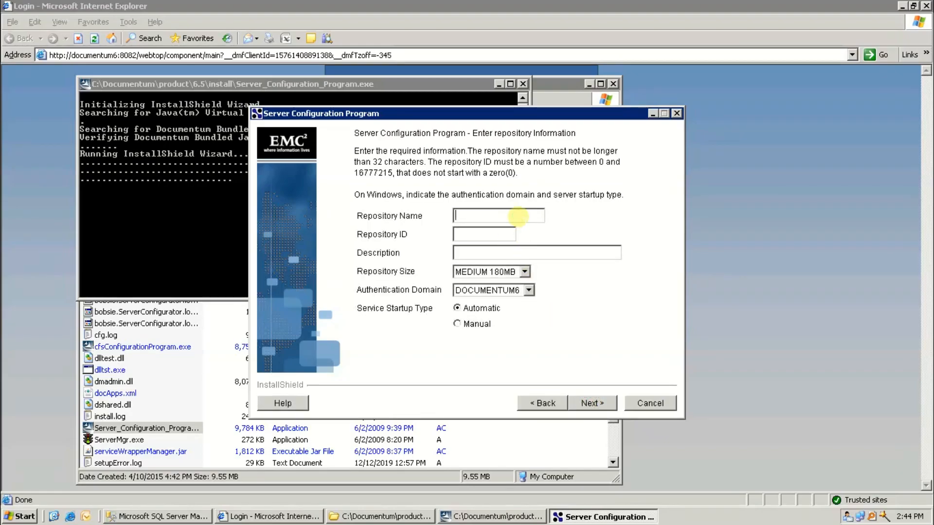
Step: Enter repository name demorepo, ID 2585 and description 'Demo Repo'
type("DE")
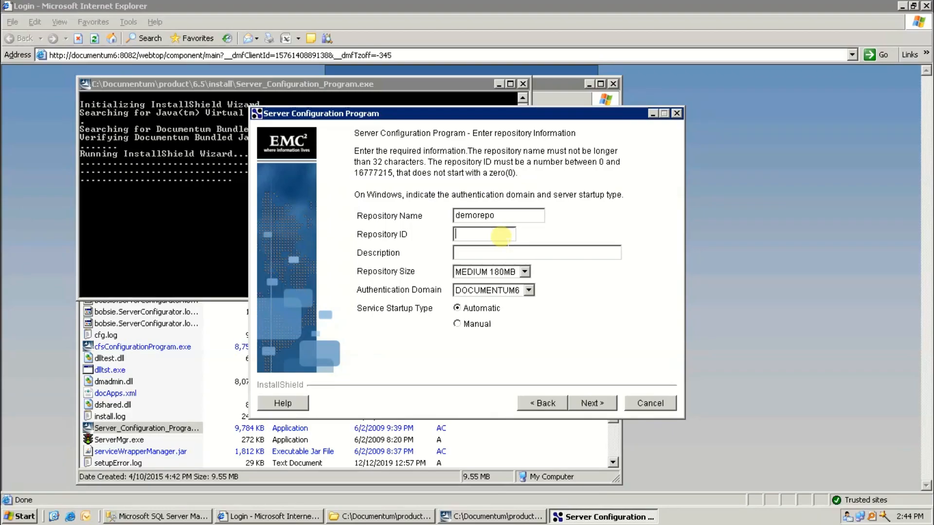
type("2585")
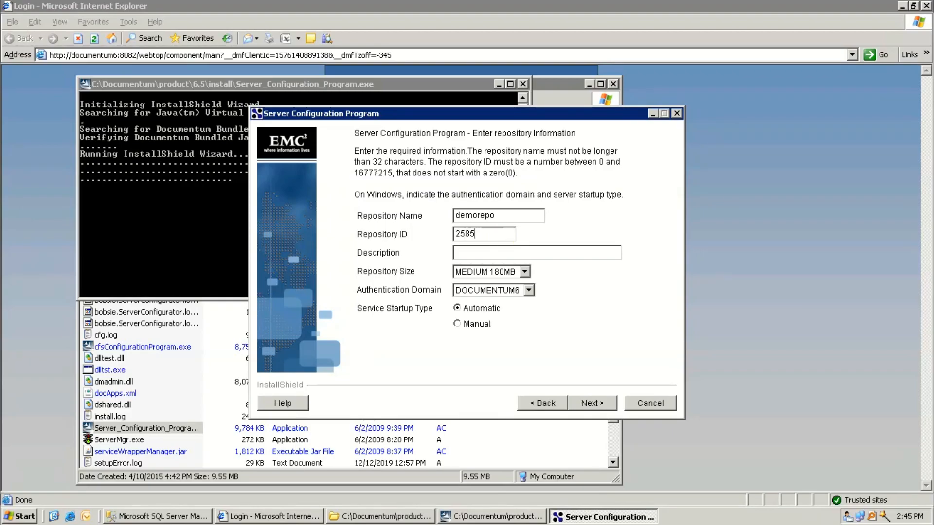
left_click(536, 253)
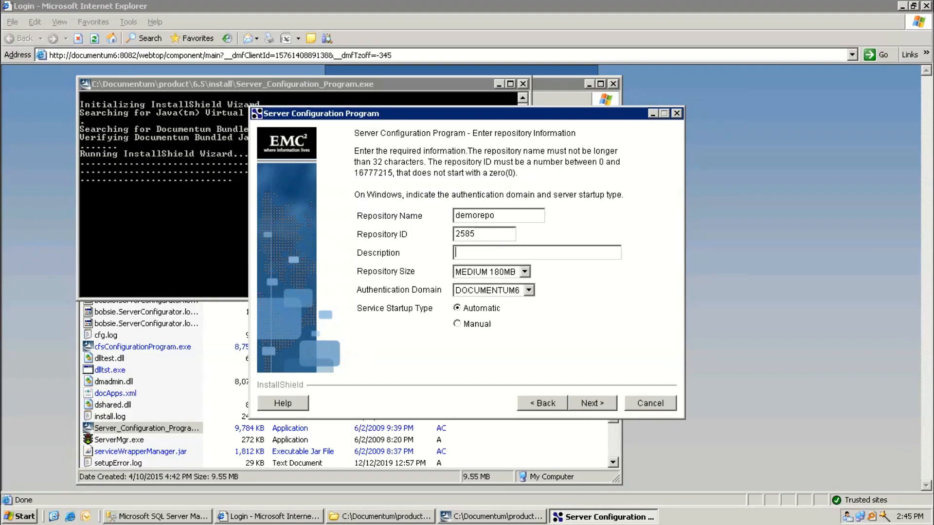
type("Demo Rep")
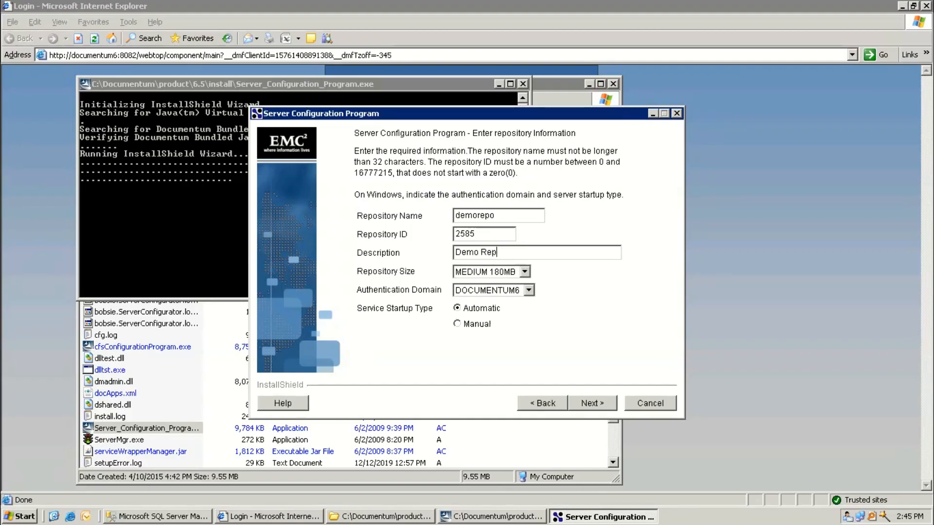
type("o")
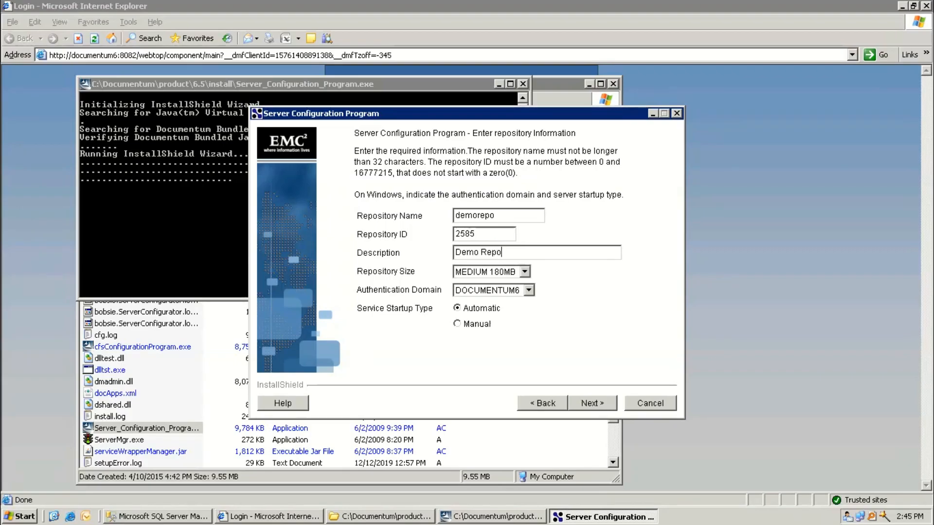
double_click(487, 290)
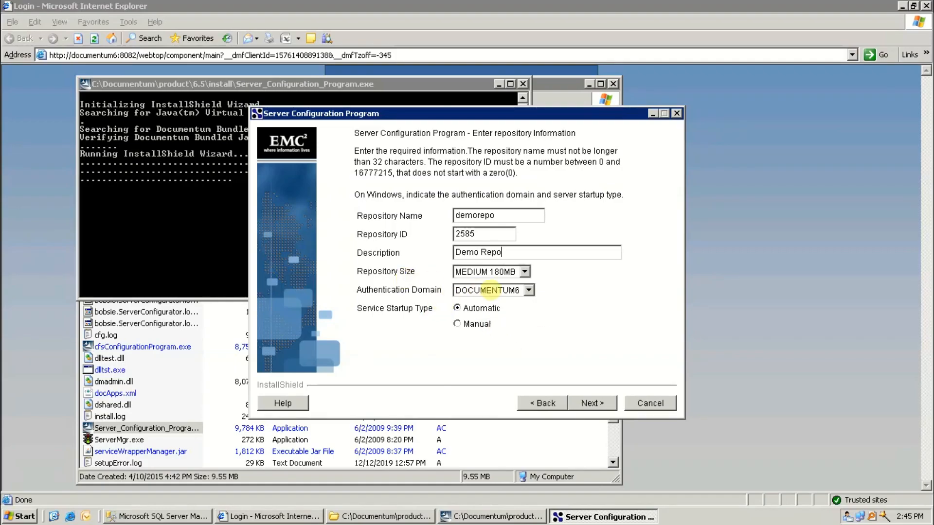
Step: Keep MEDIUM 180MB size and DOCUMENTUM6 authentication domain, and submit the repository information
left_click(525, 272)
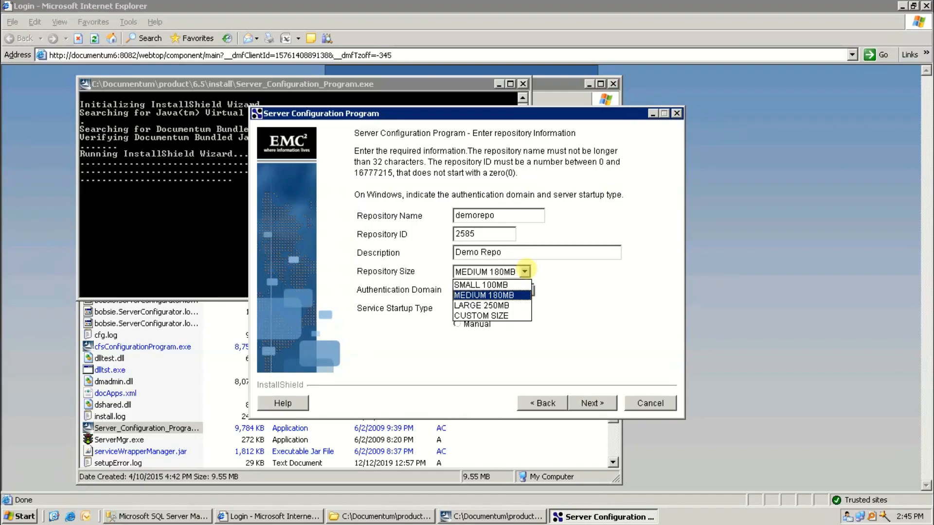
left_click(480, 316)
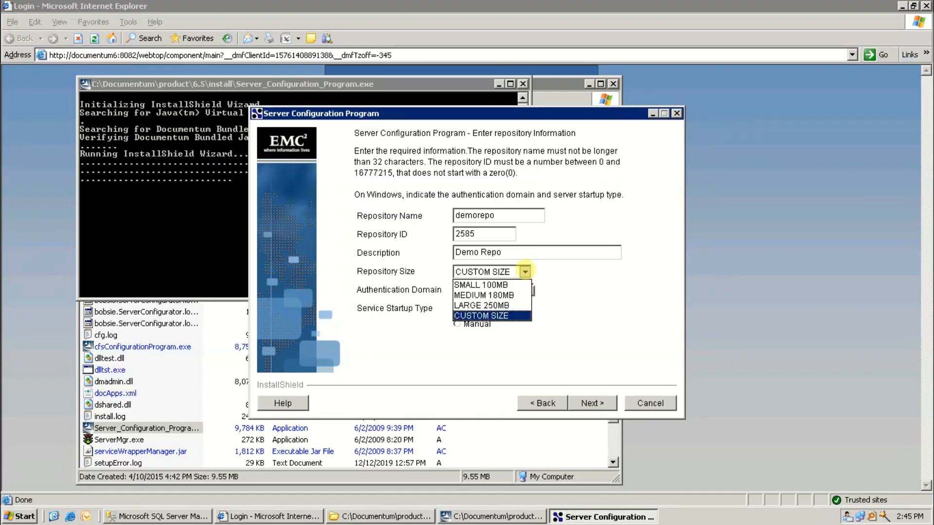
left_click(484, 295)
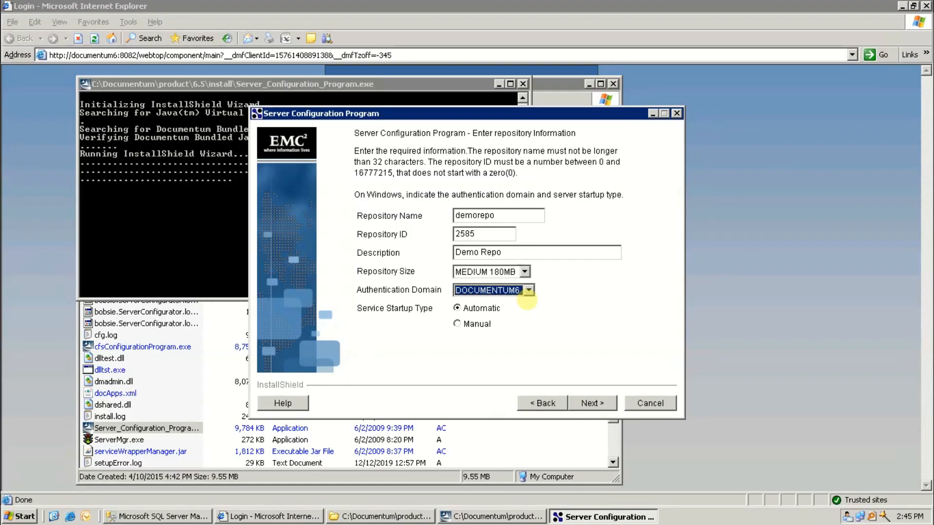
left_click(528, 290)
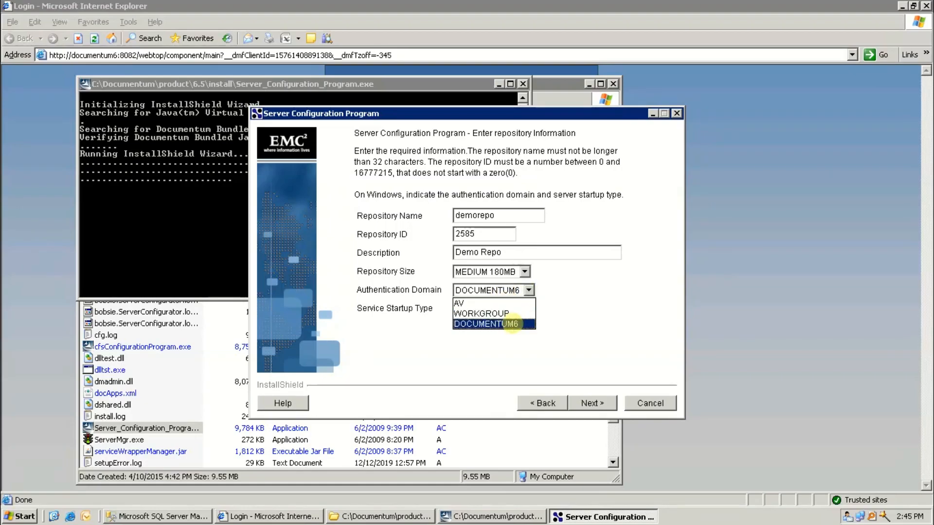
left_click(485, 323)
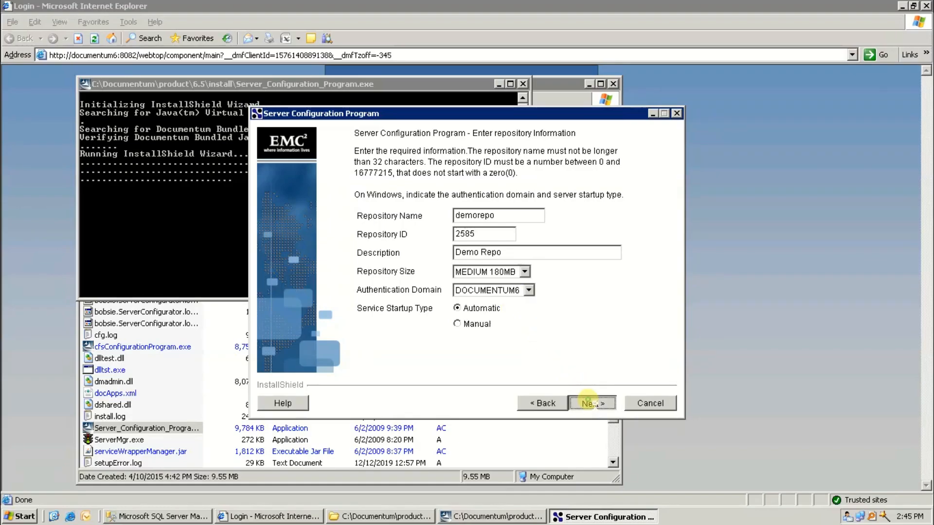
left_click(592, 403)
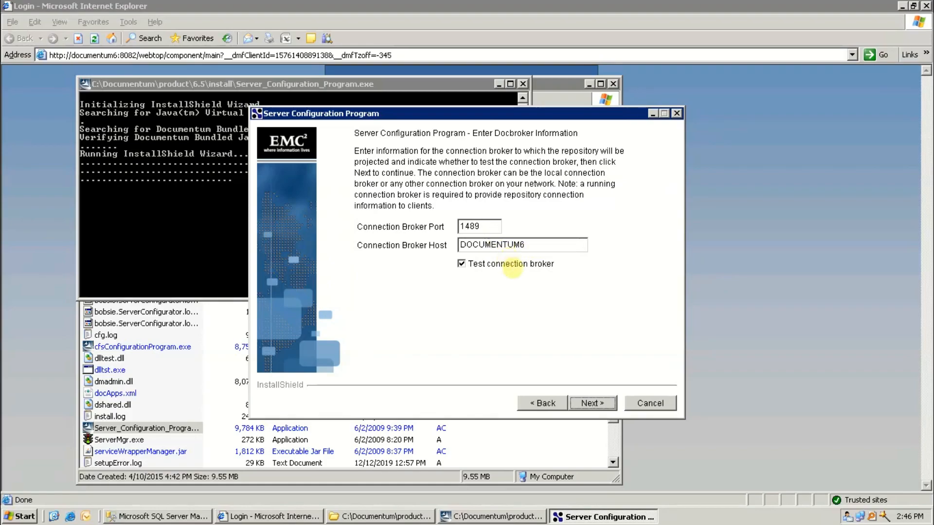
Step: Accept connection broker defaults and native mode, and choose a new SQL Server account and database
left_click(591, 403)
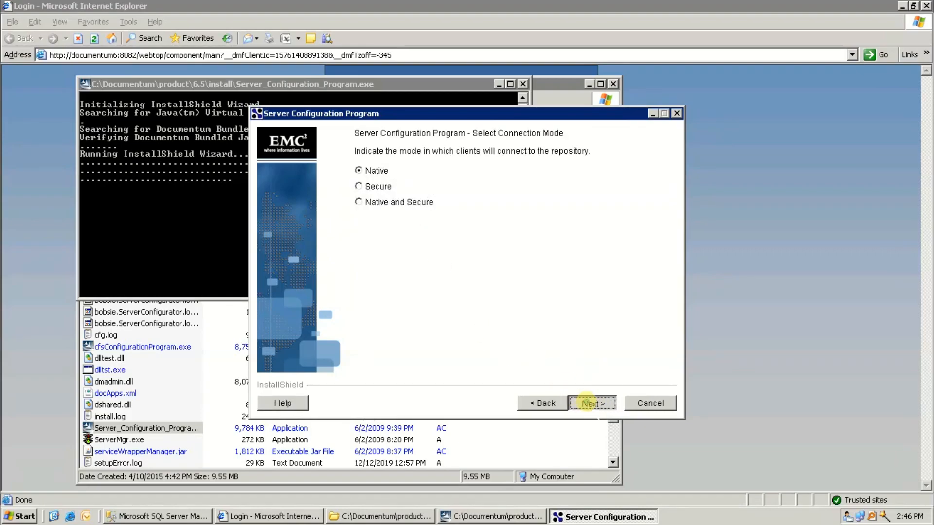
left_click(592, 403)
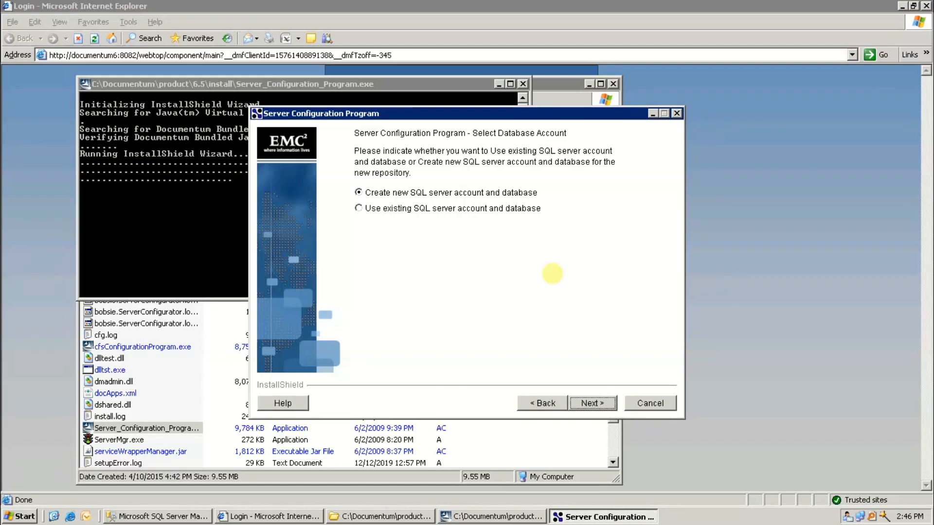
left_click(359, 207)
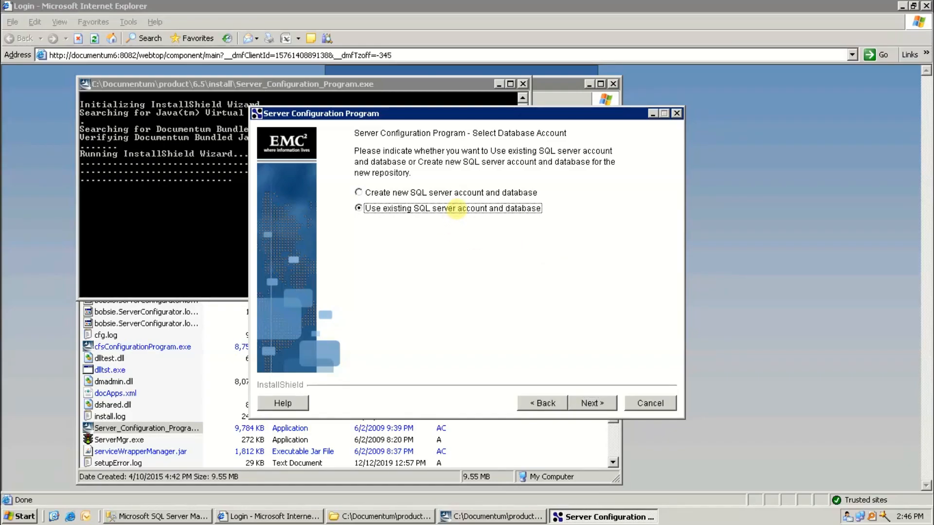
left_click(359, 192)
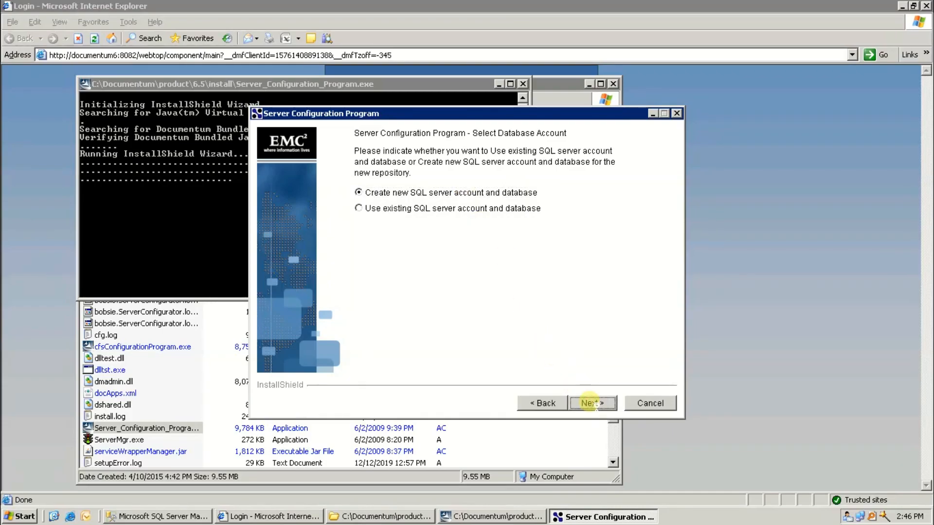
left_click(592, 403)
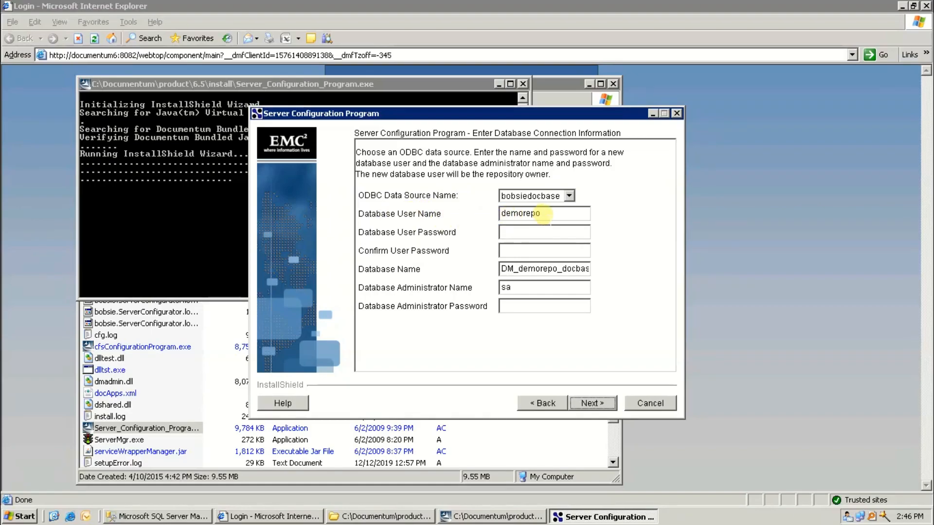
Step: Enter and confirm the database user password for demorepo
left_click(544, 232)
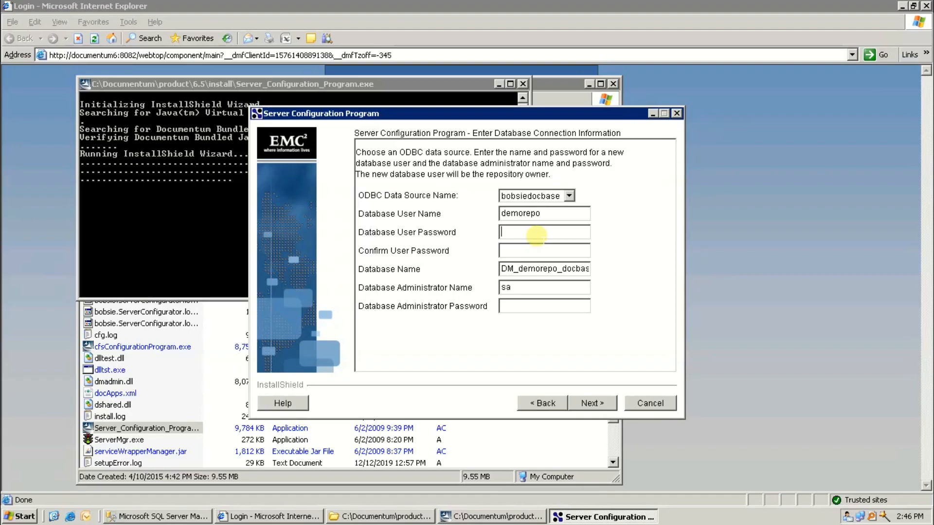
type("**")
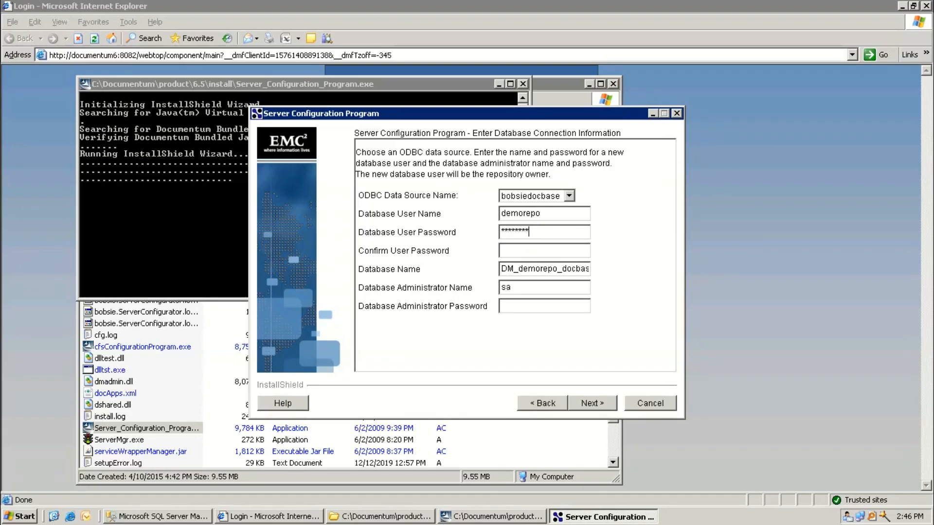
left_click(543, 250)
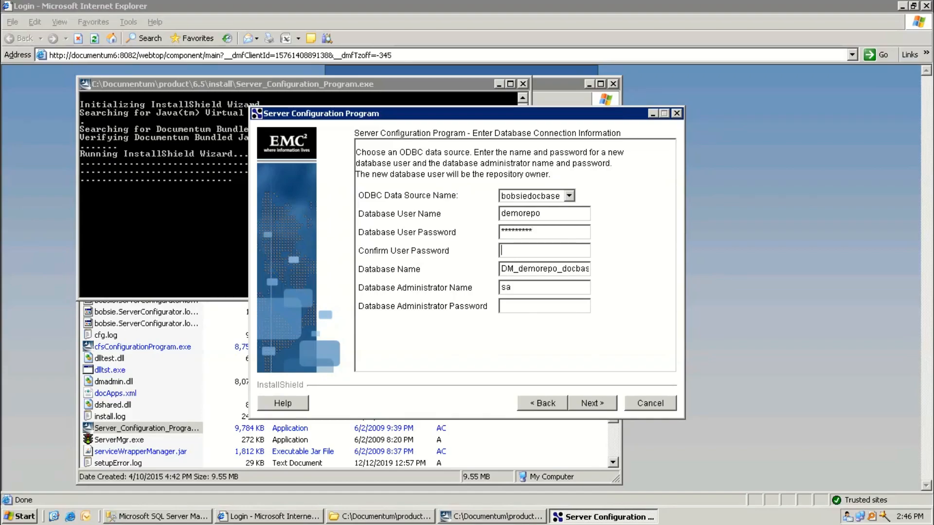
type("****")
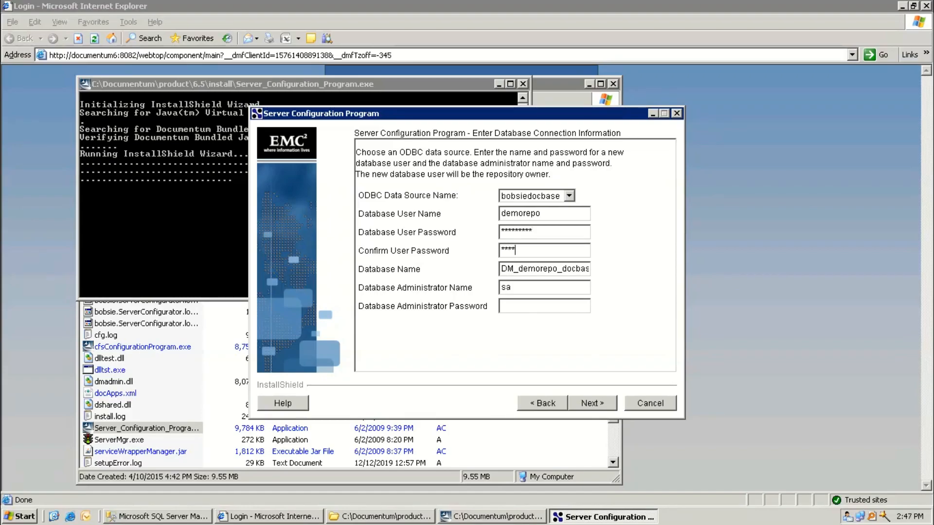
type("*****")
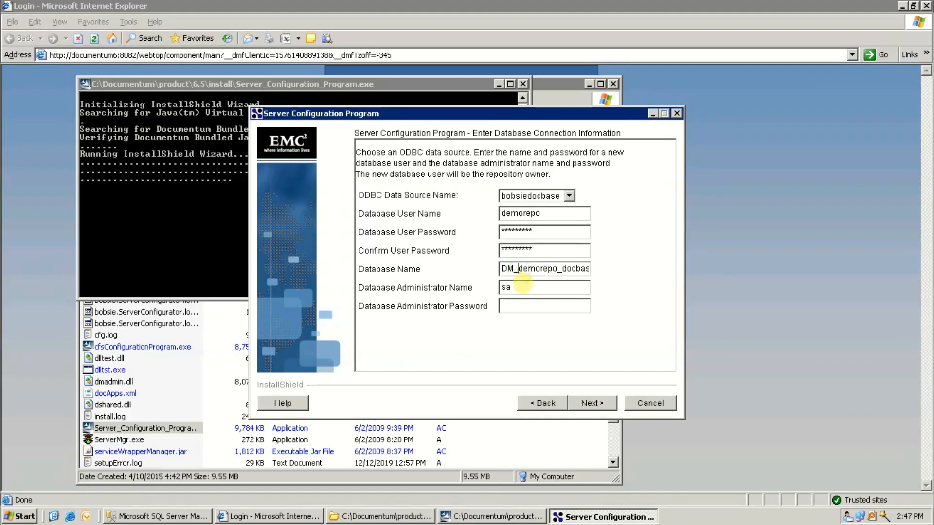
Step: Set the database name to demorepo and enter the sa administrator password
type("demorepo_docbase")
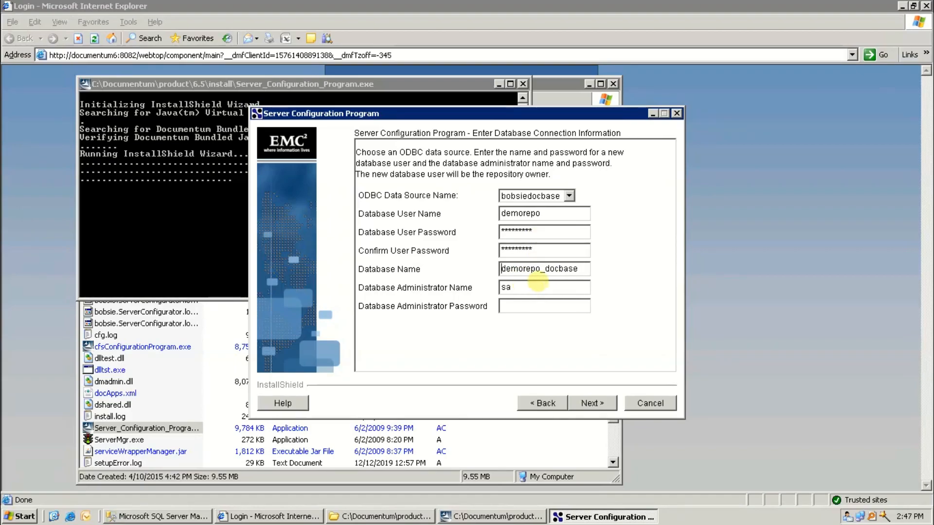
key("BackSpace")
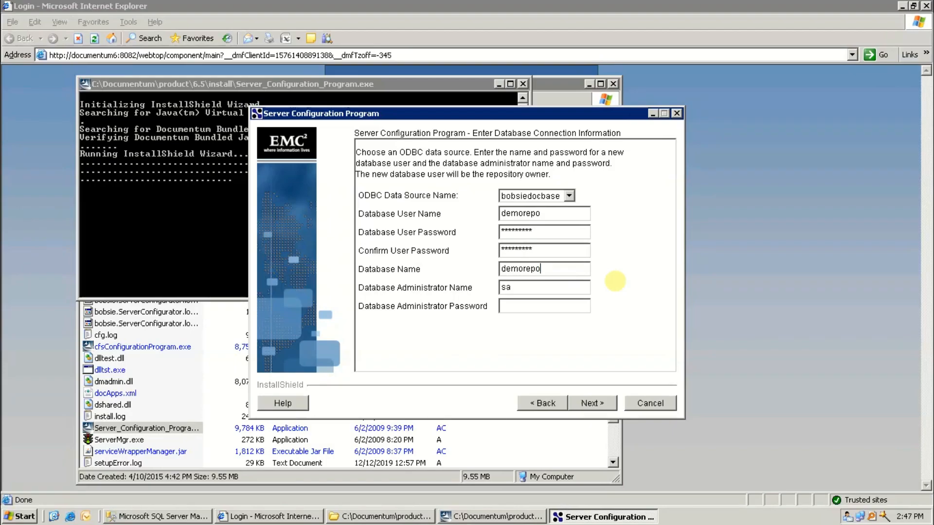
type("*")
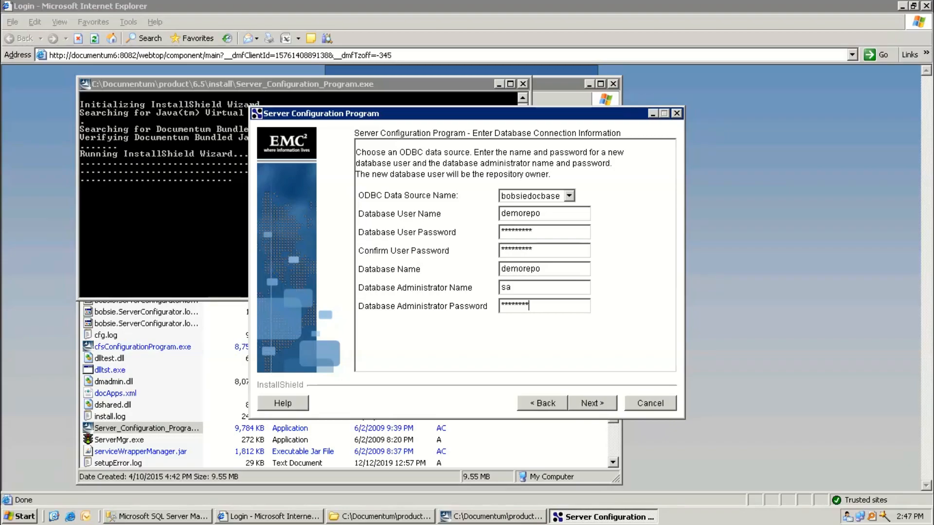
left_click(536, 305)
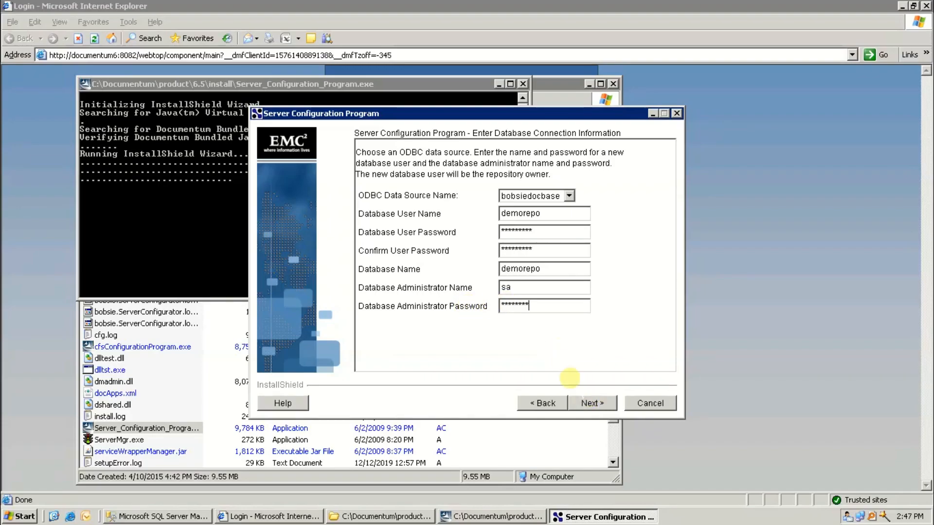
Step: Submit the connection details and accept the 180 MB data and 54 MB log files
left_click(592, 403)
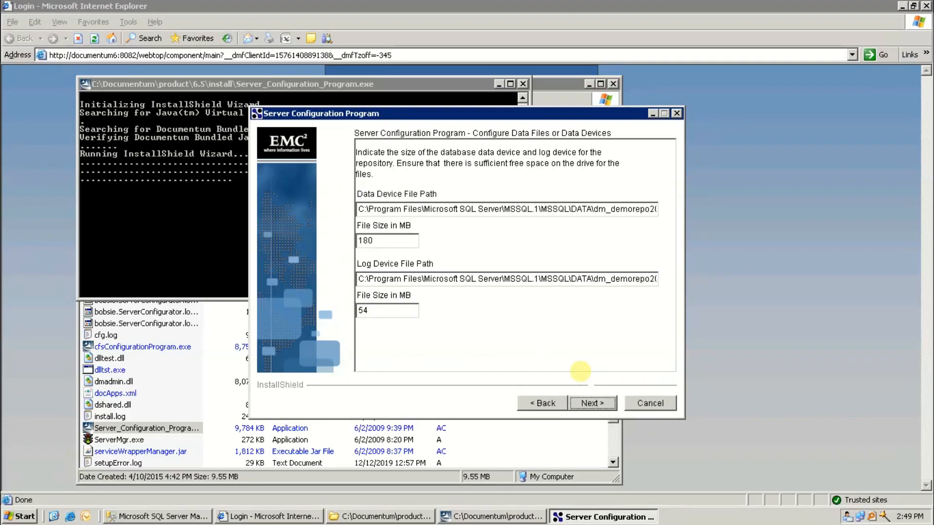
mouse_move(541, 340)
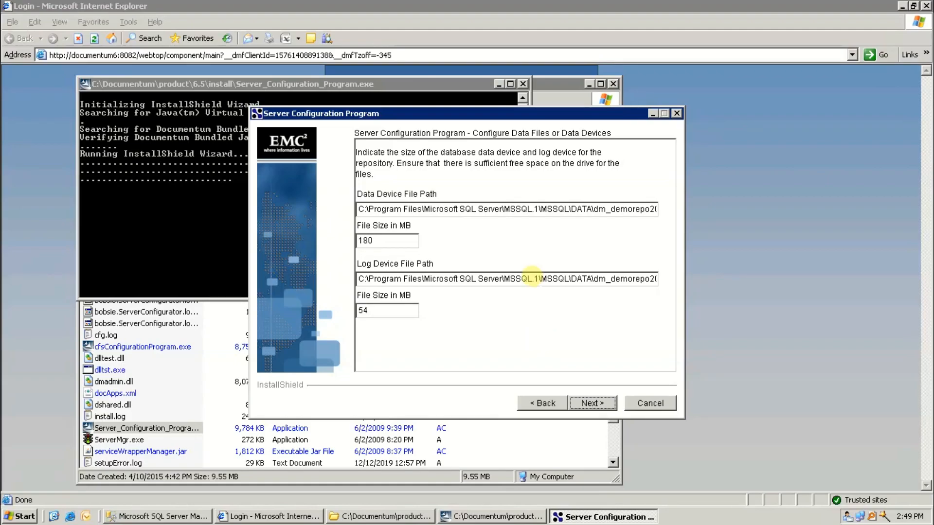
left_click(591, 404)
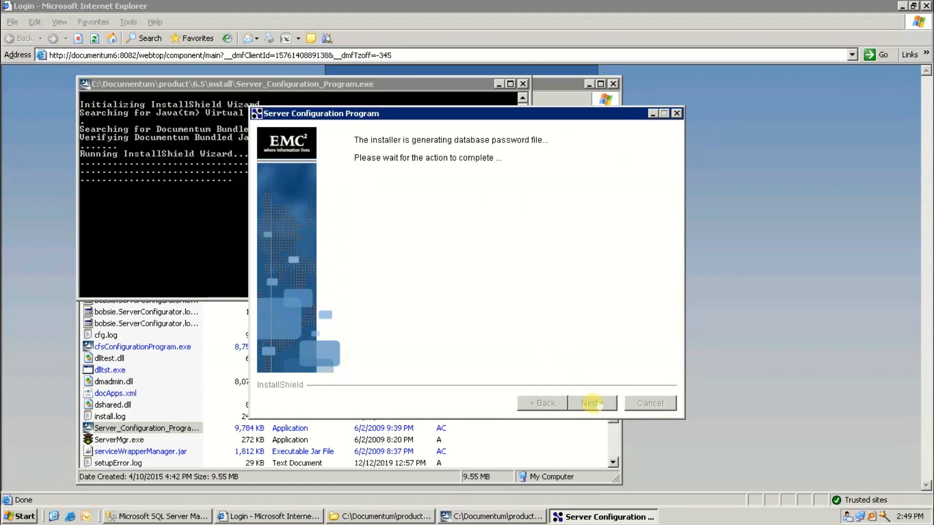
left_click(592, 403)
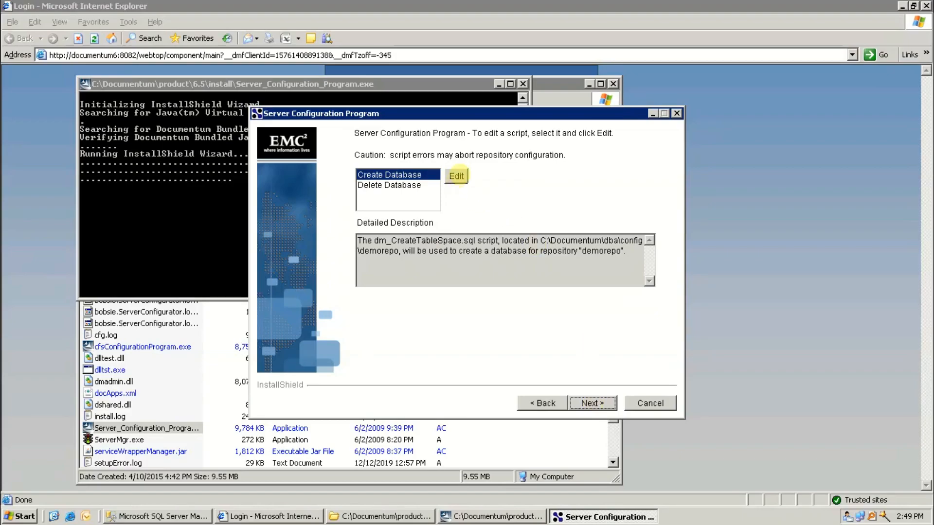
Step: Review the Create Database script, cancel without changes, and continue
left_click(456, 176)
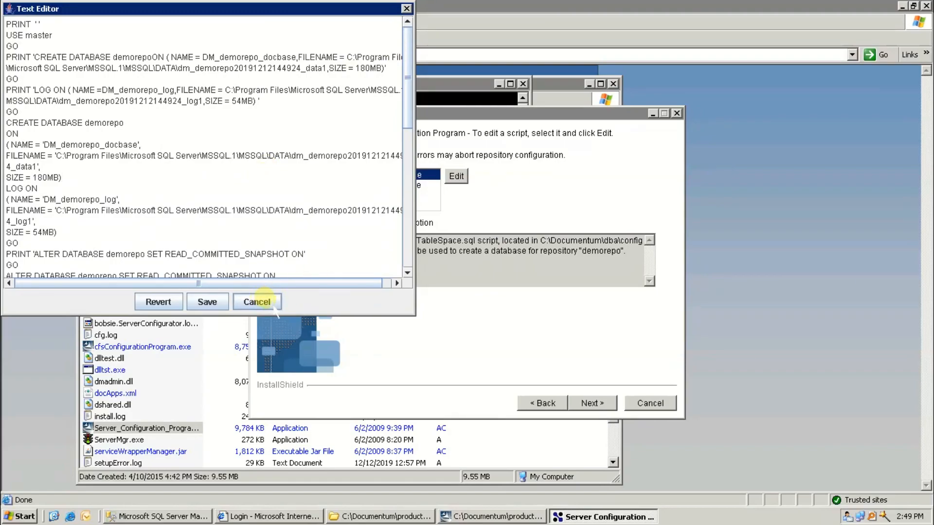
left_click(257, 302)
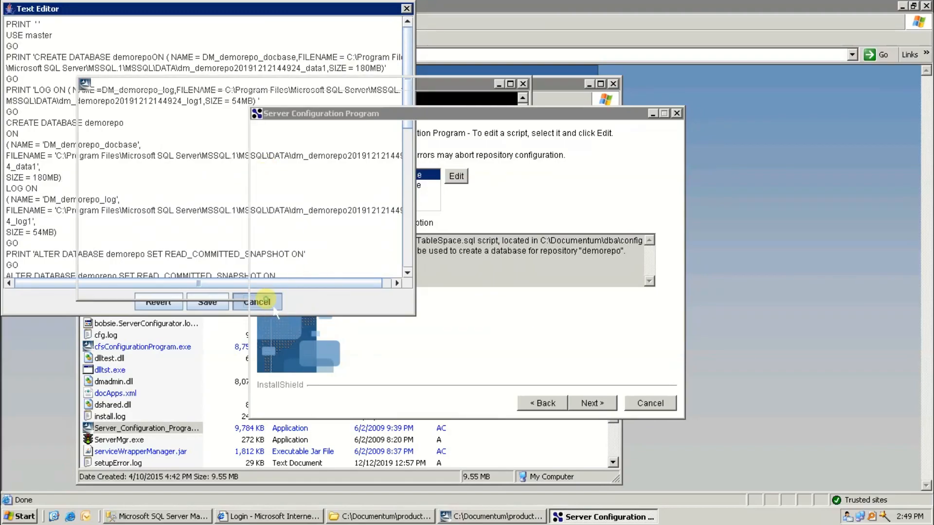
left_click(257, 302)
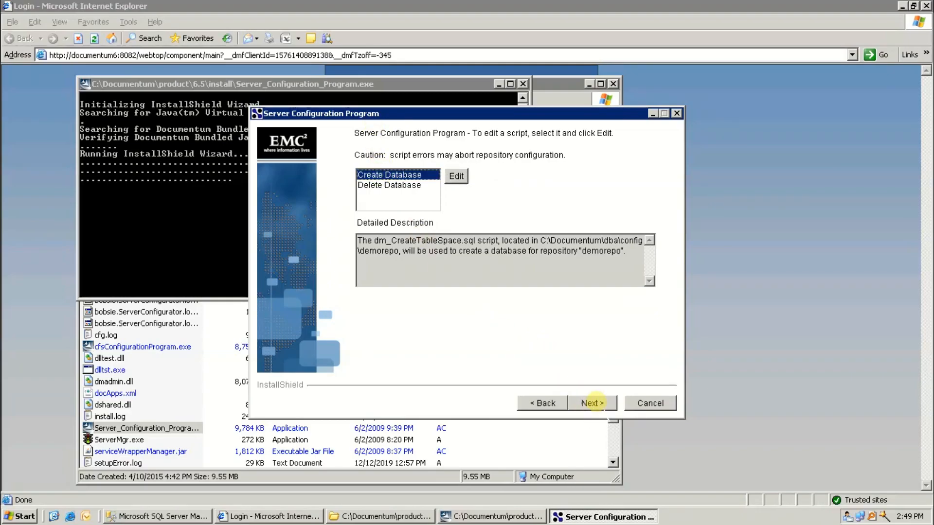
left_click(591, 403)
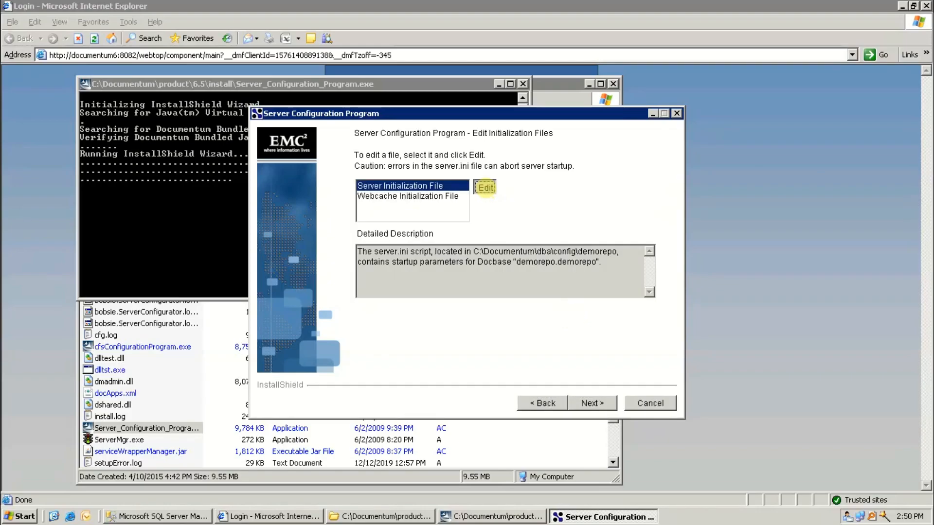
Step: Open server.ini, close it unchanged, and advance to Enter Mail Information
left_click(484, 186)
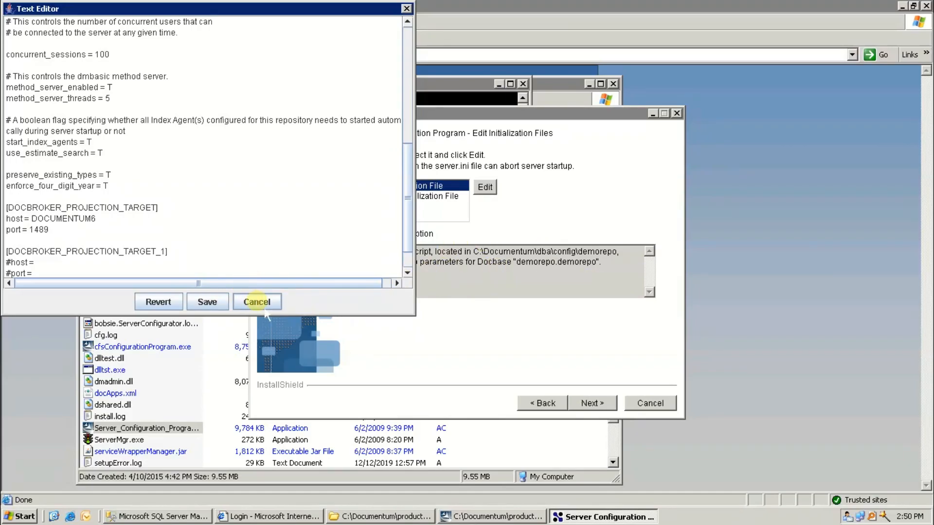
left_click(257, 302)
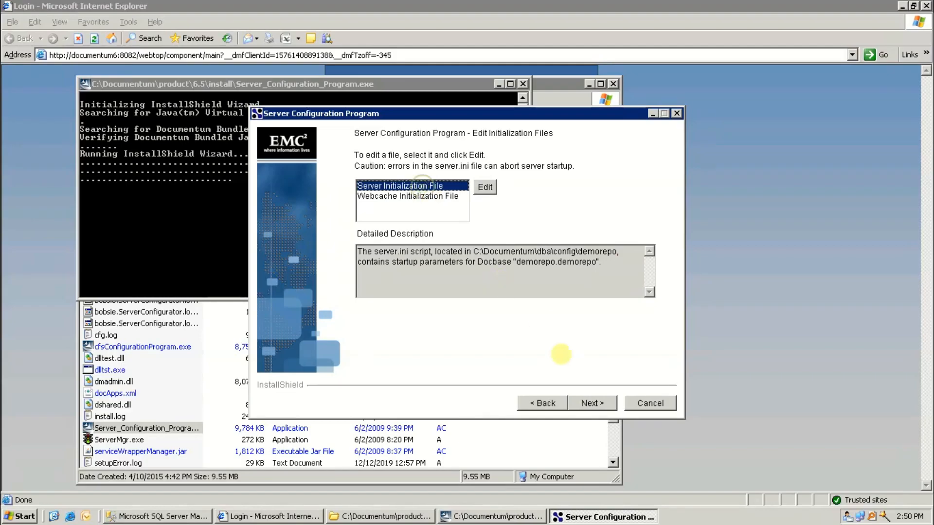
left_click(591, 404)
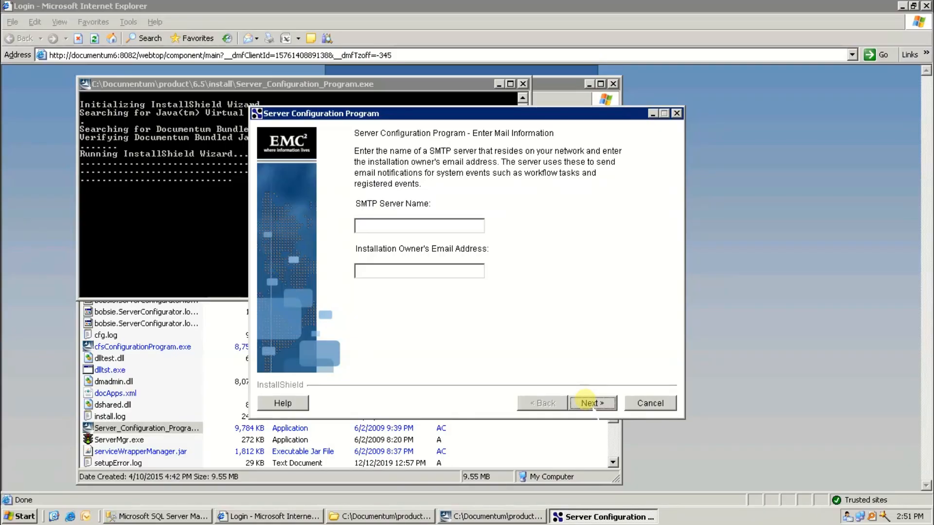
left_click(419, 225)
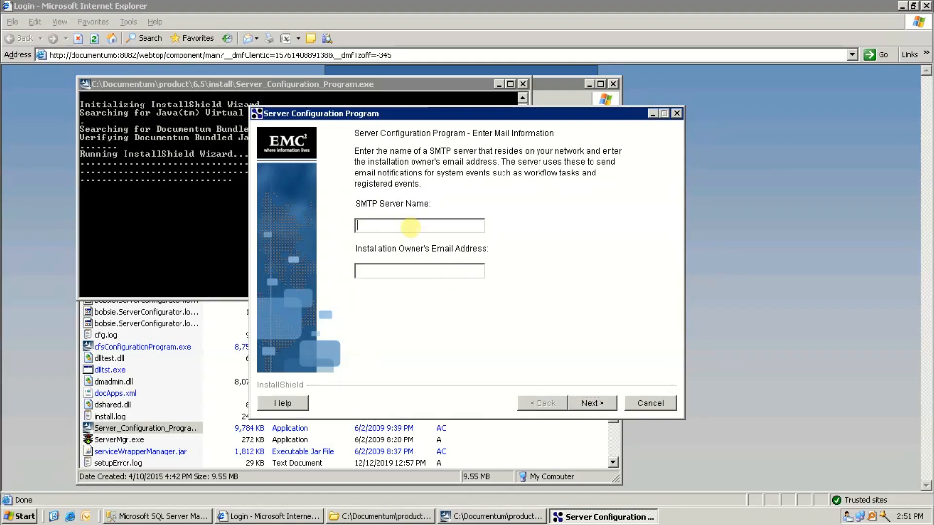
type("smtp.")
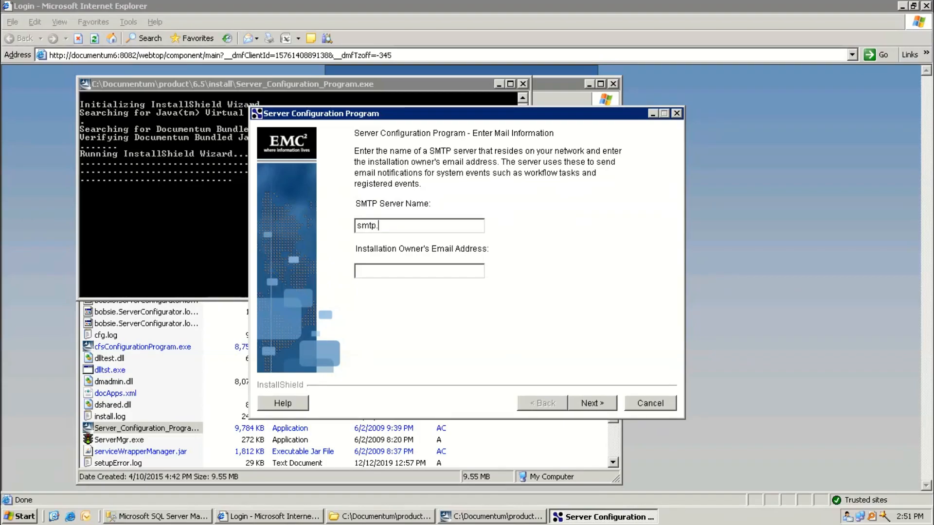
type("documentum6")
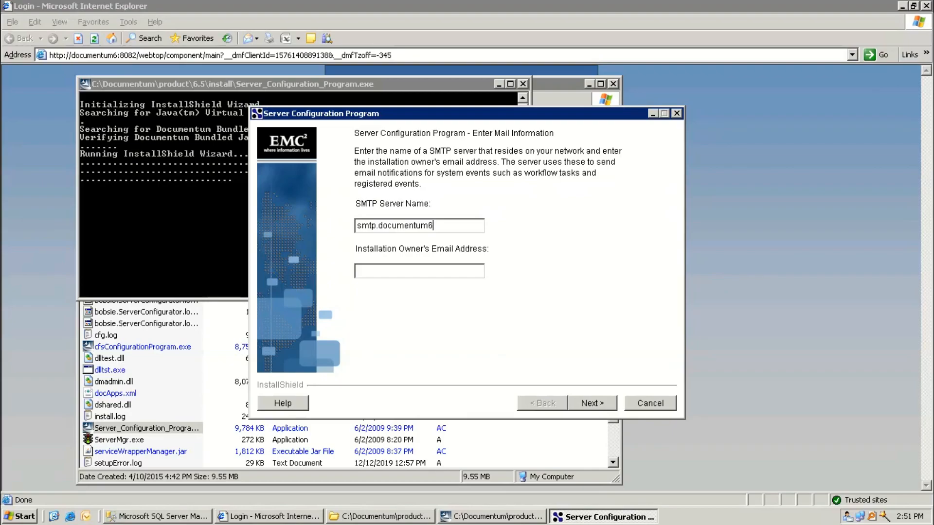
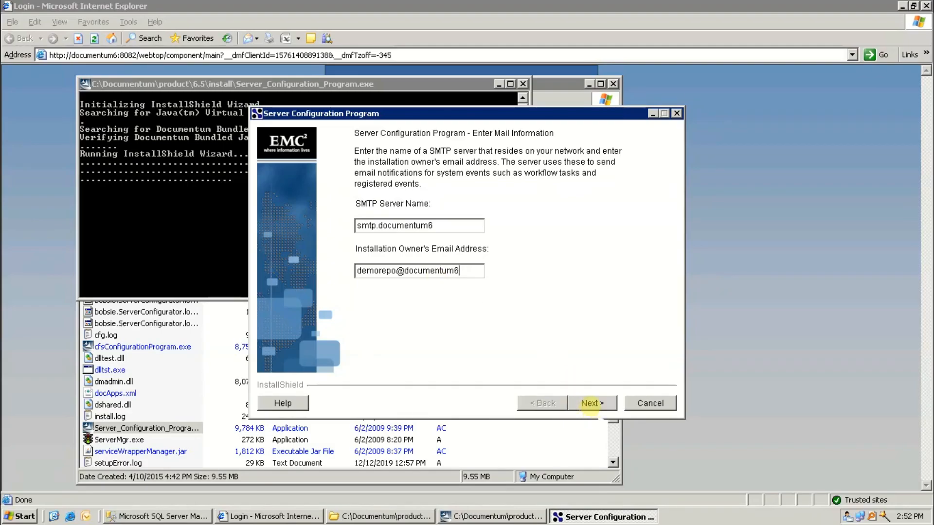
Step: Dismiss the SMTP not-found warning and submit the mail settings with SMTP server documentum6
left_click(591, 403)
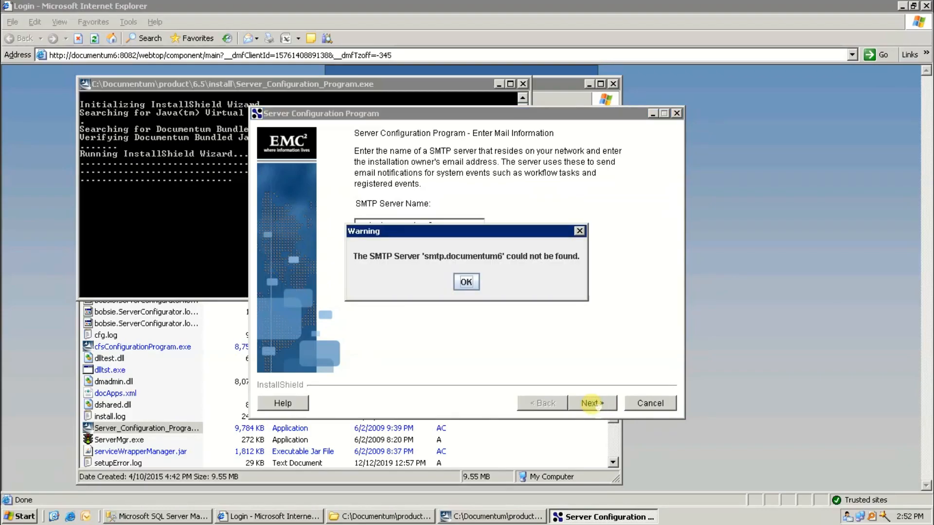
left_click(466, 281)
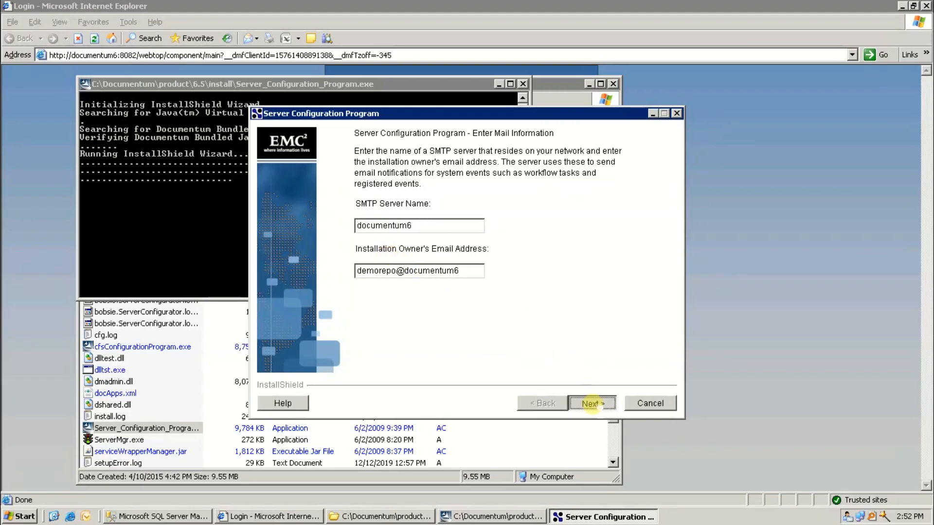
left_click(592, 403)
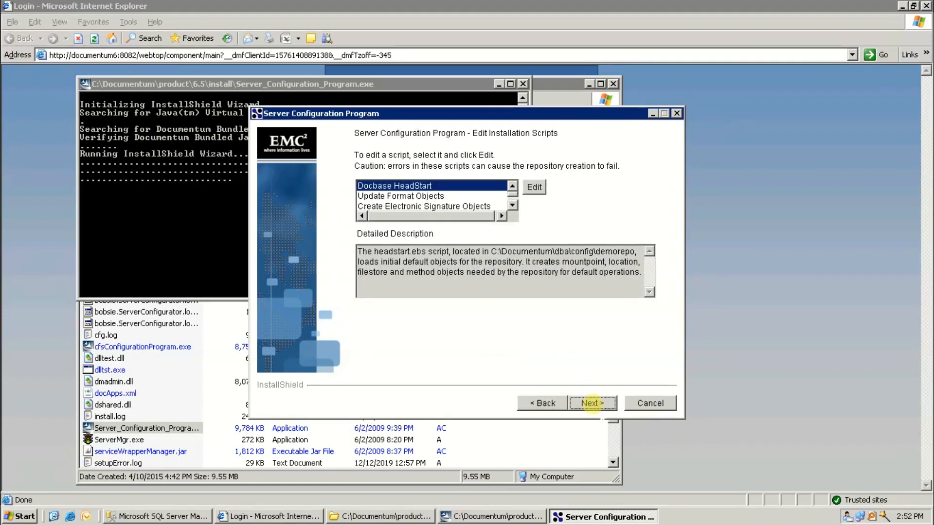
Step: Accept the default installation scripts and let the demorepo repository creation run to completion
left_click(592, 403)
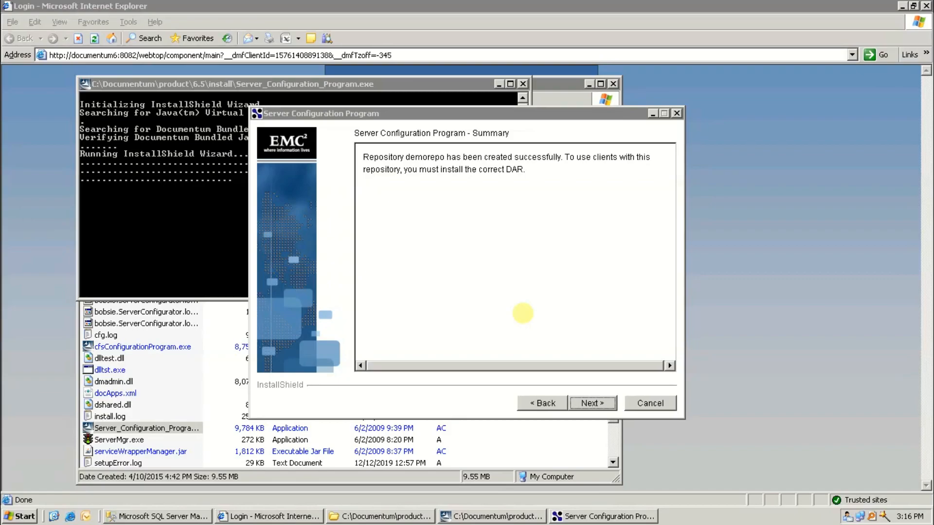
Step: Choose to exit server configuration and find demorepo in the final repository list
left_click(592, 403)
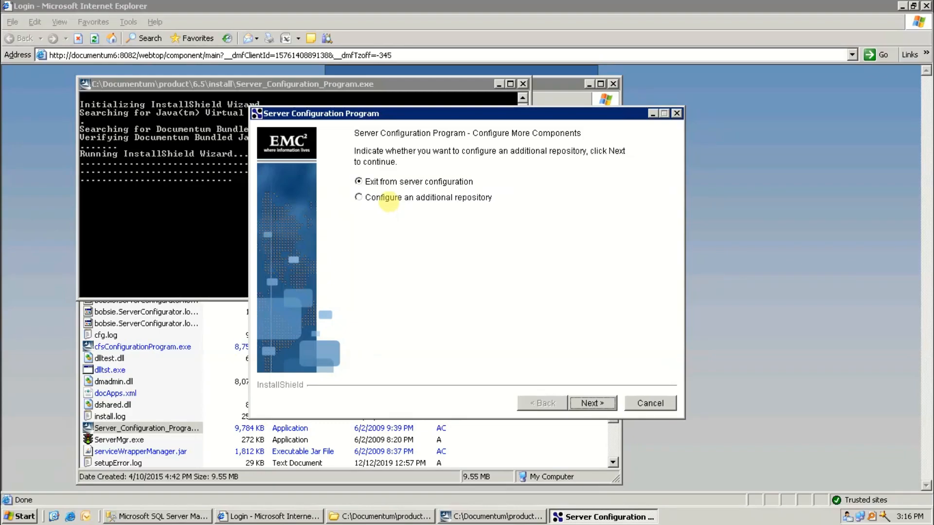
mouse_move(490, 266)
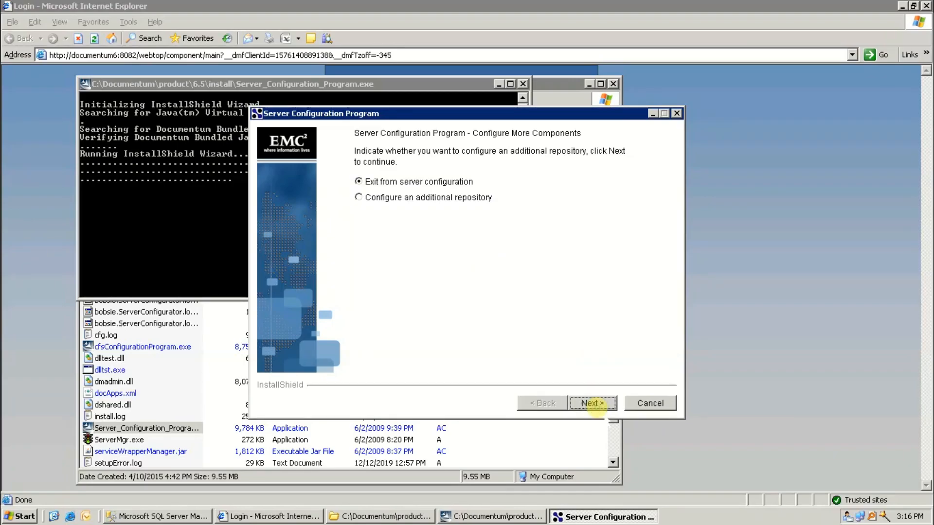
left_click(593, 403)
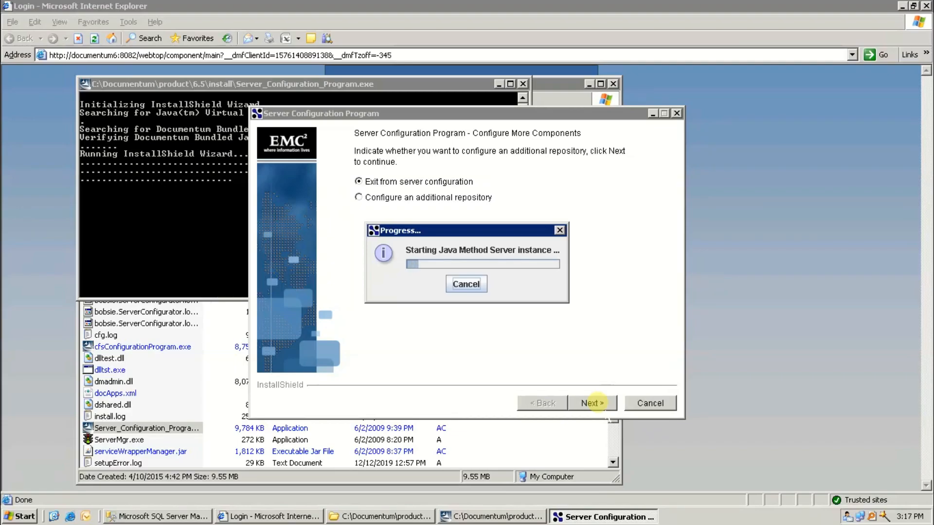
left_click(591, 403)
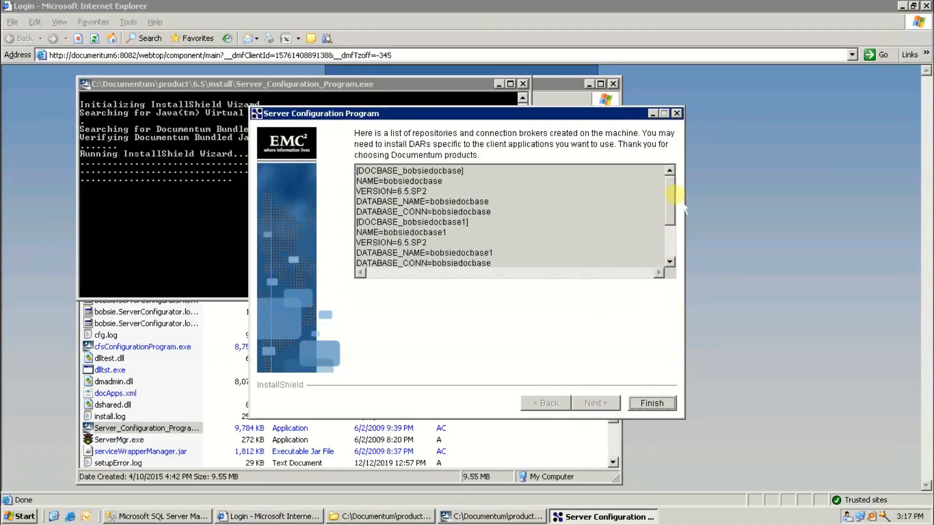
scroll("down", 3)
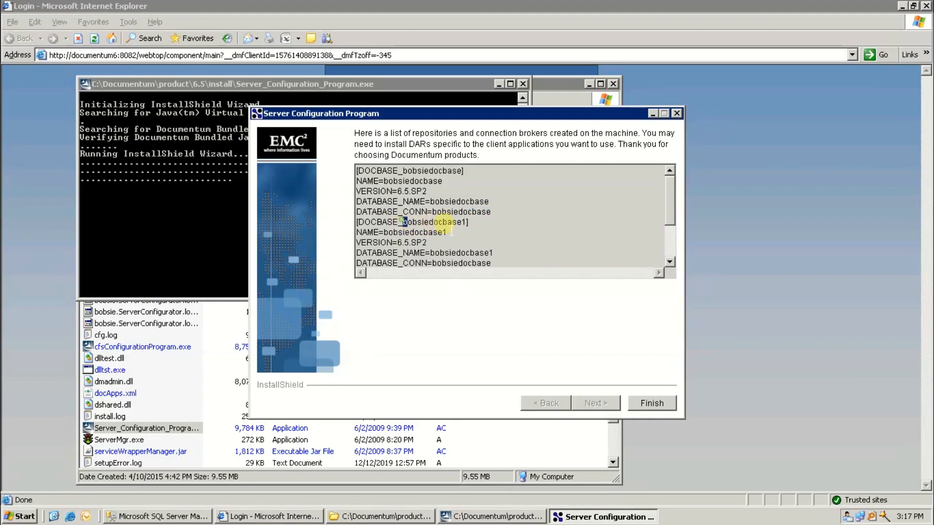
double_click(435, 222)
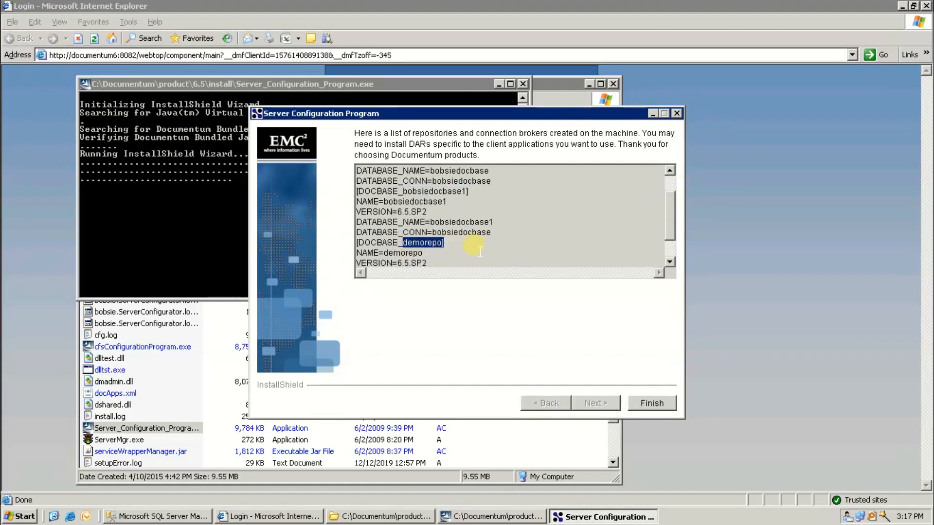
scroll("down", 3)
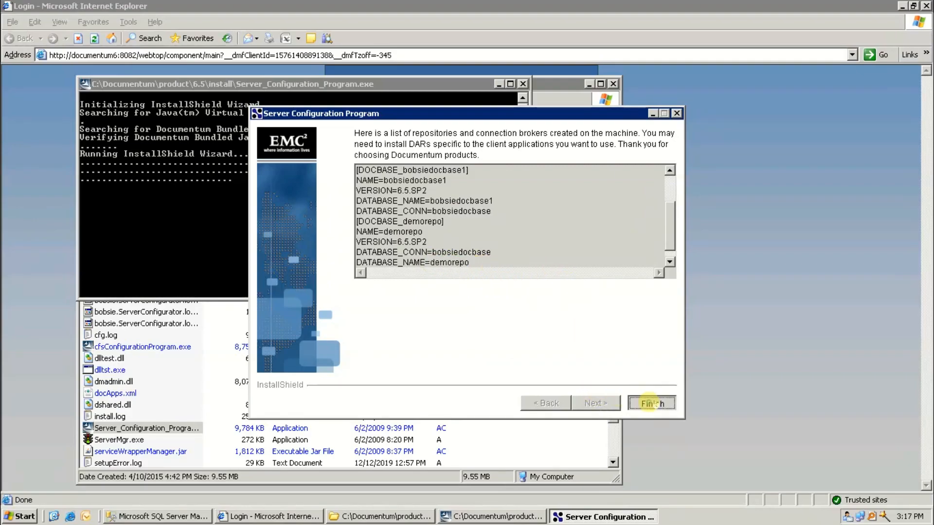
Step: Finish configuration and check in services.msc that Documentum Docbase Service demorepo is started
left_click(651, 403)
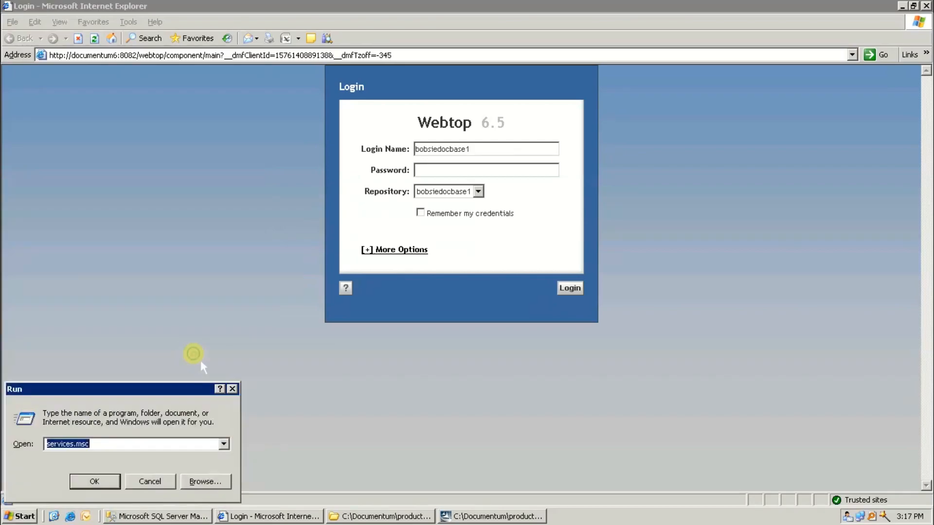
type("ser")
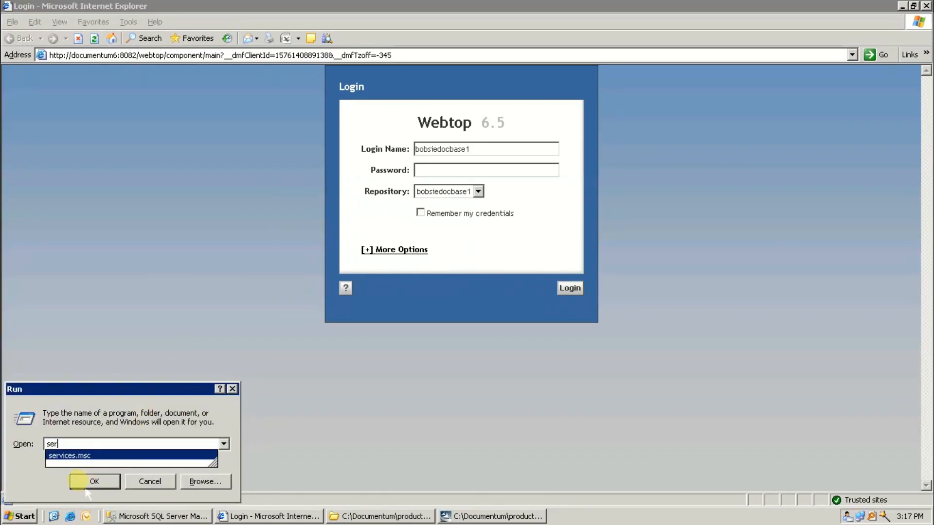
left_click(68, 456)
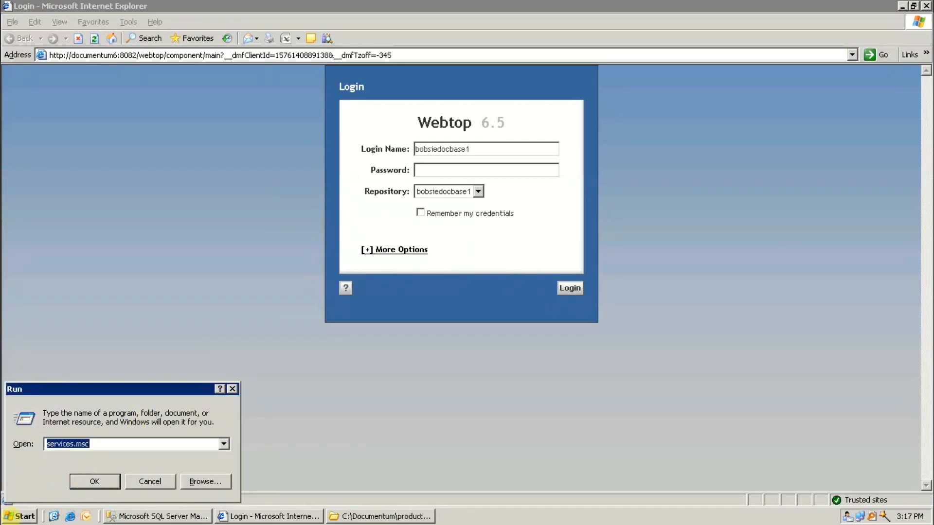
left_click(94, 481)
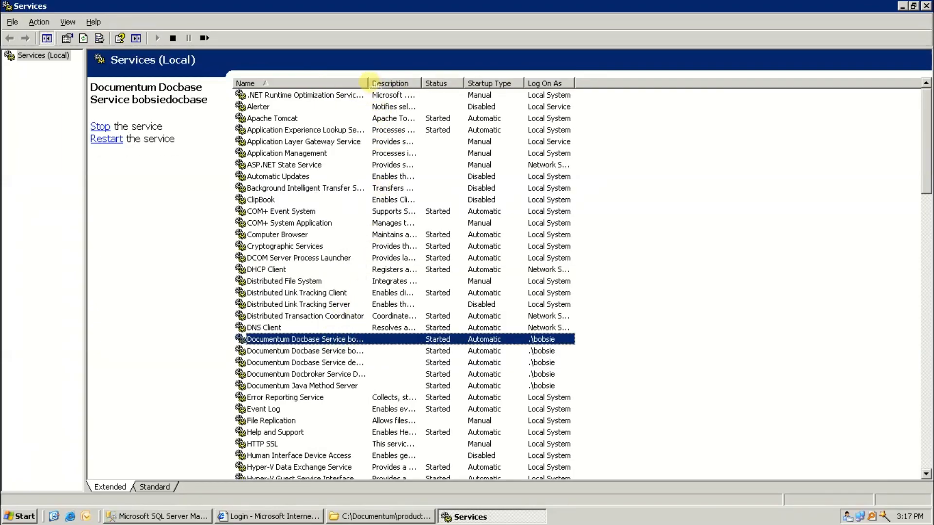
left_click_drag(369, 82, 441, 83)
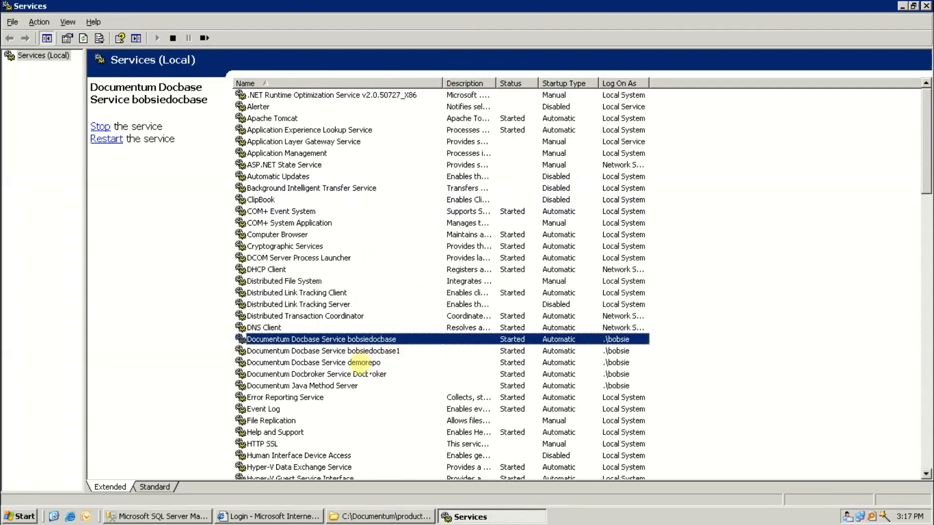
left_click(312, 363)
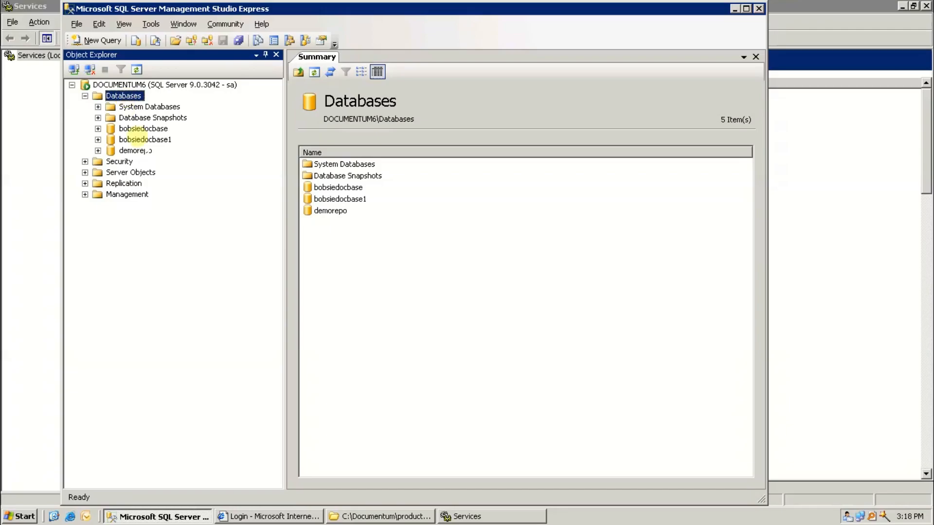
Step: Show the demorepo database folders in Object Explorer, then refresh the Webtop login page
left_click(135, 151)
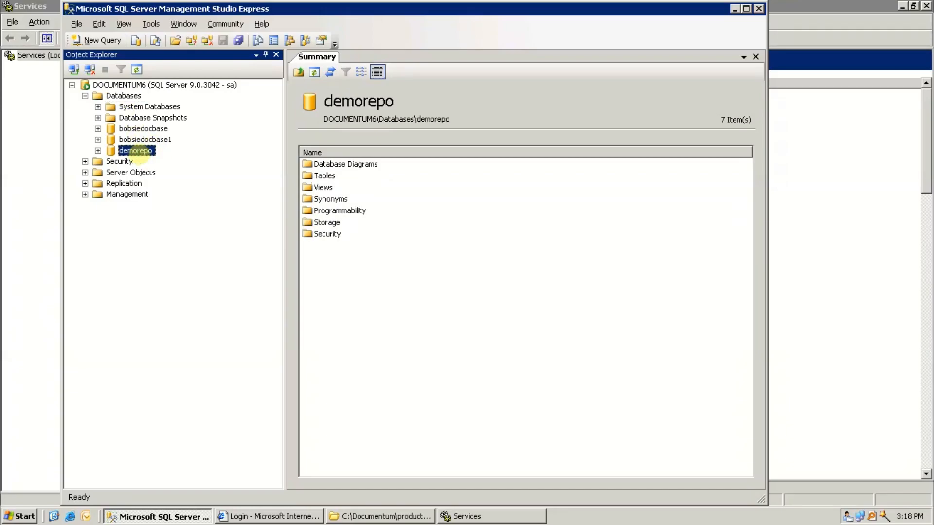
left_click(491, 516)
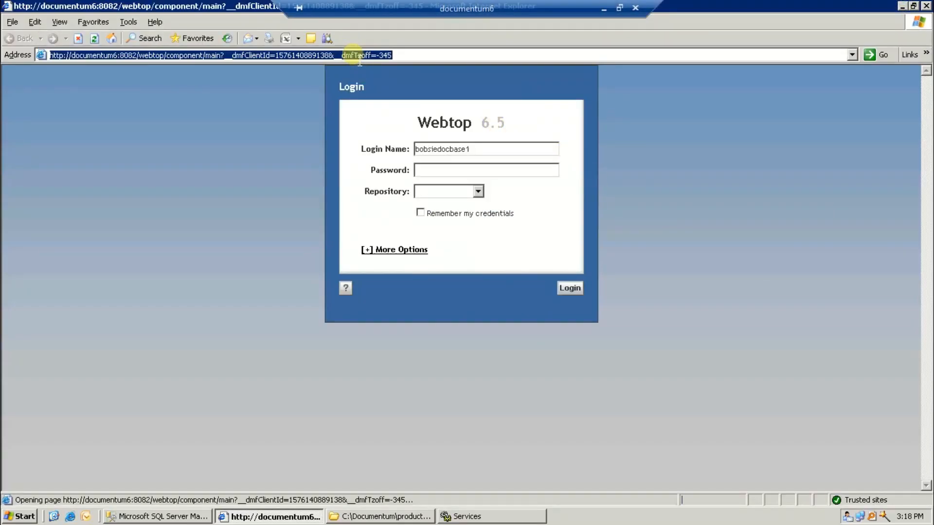
Step: Attempt a Webtop login to repository demorepo as user demorepo, which fails authentication
left_click(477, 192)
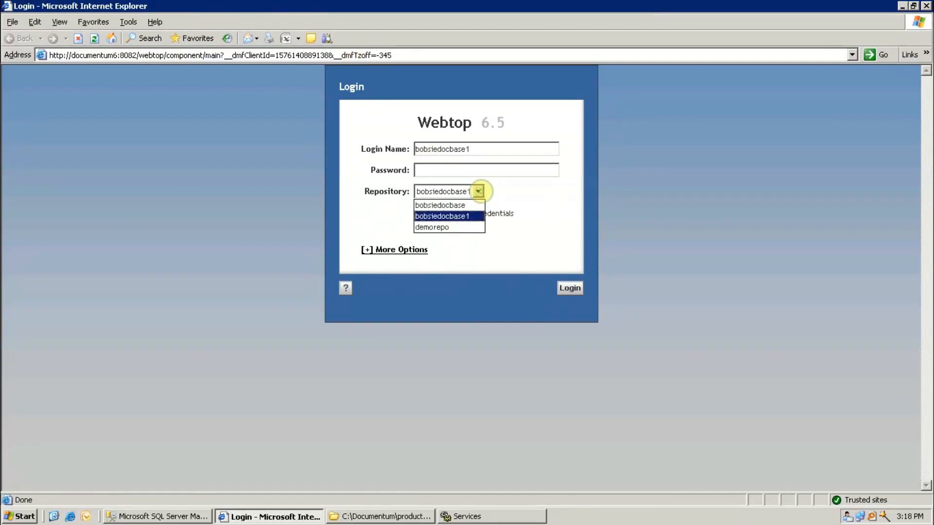
left_click(431, 227)
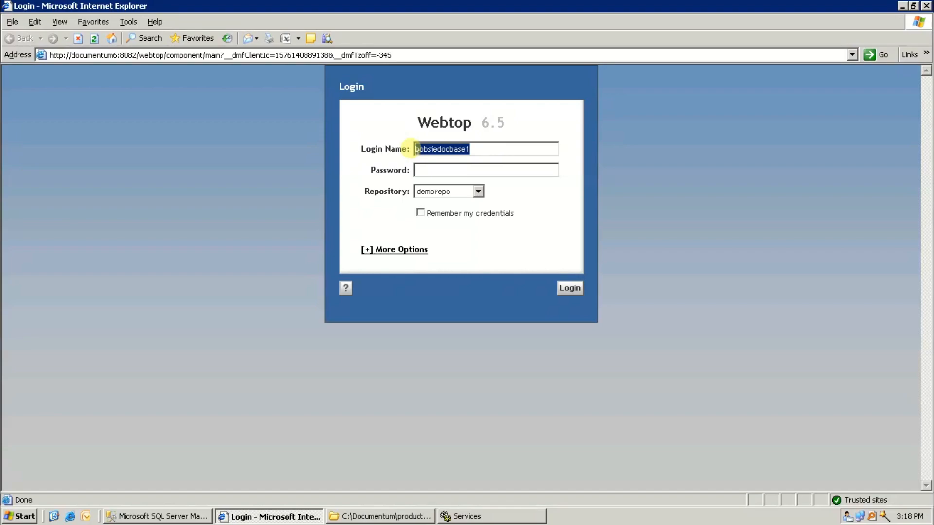
type("de,m")
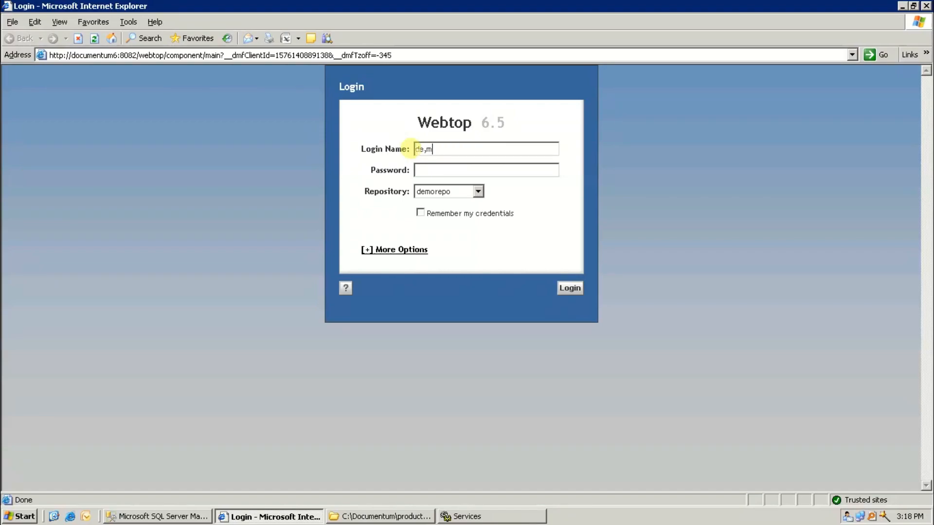
type("demorepo")
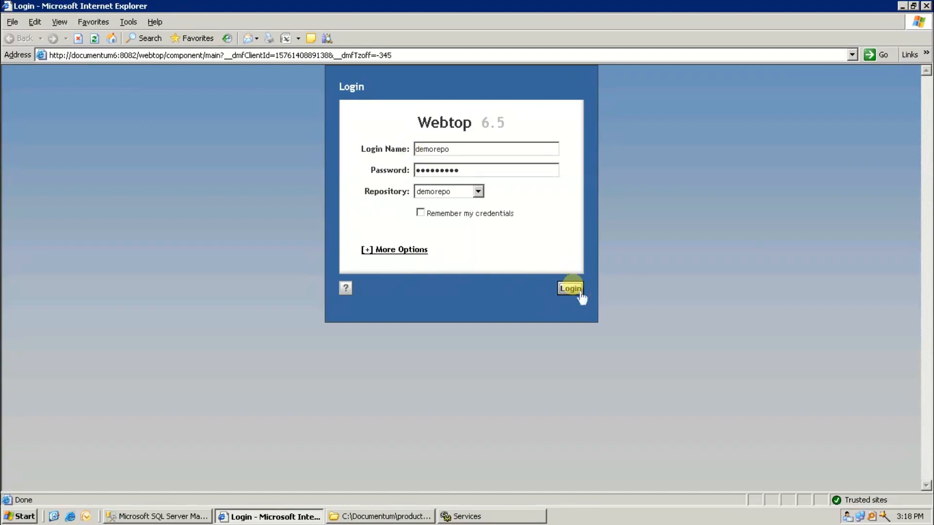
left_click(569, 288)
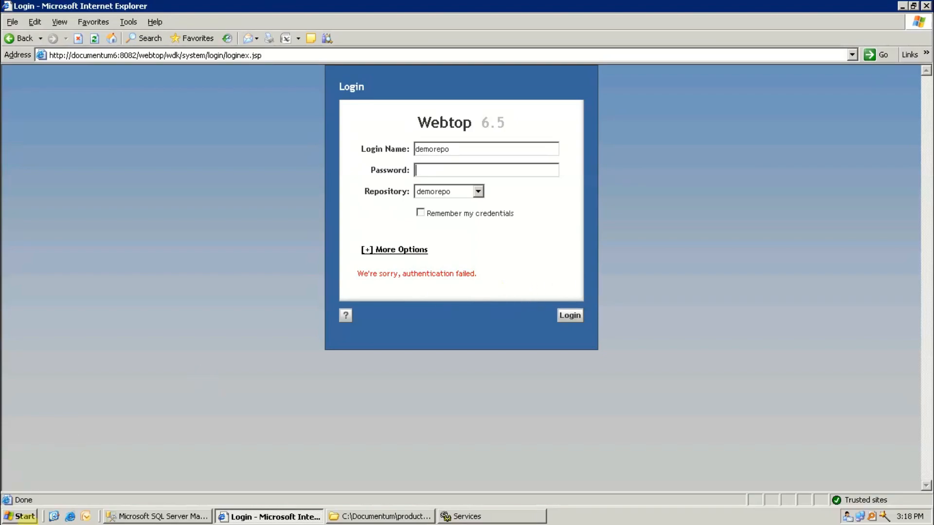
left_click(19, 515)
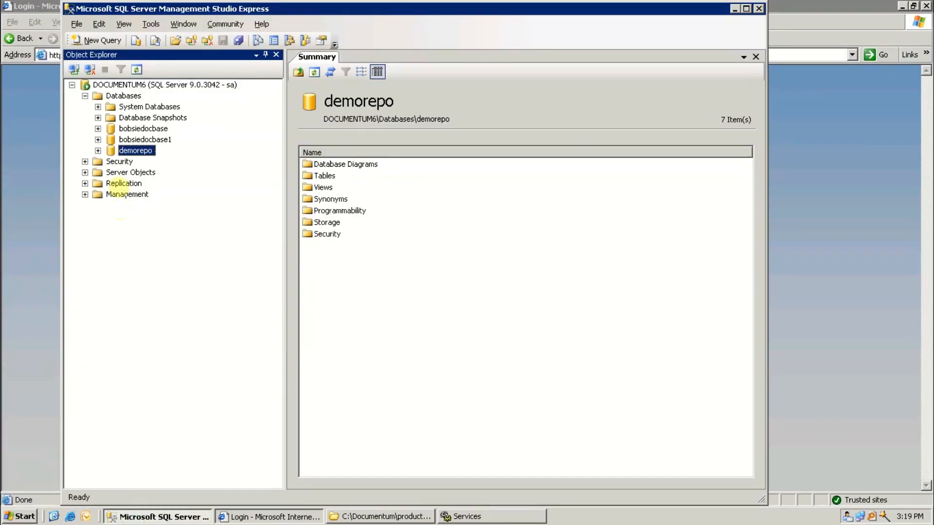
Step: Find the demorepo login under Security > Logins, then enter lusrmgr.msc in Run
left_click(130, 172)
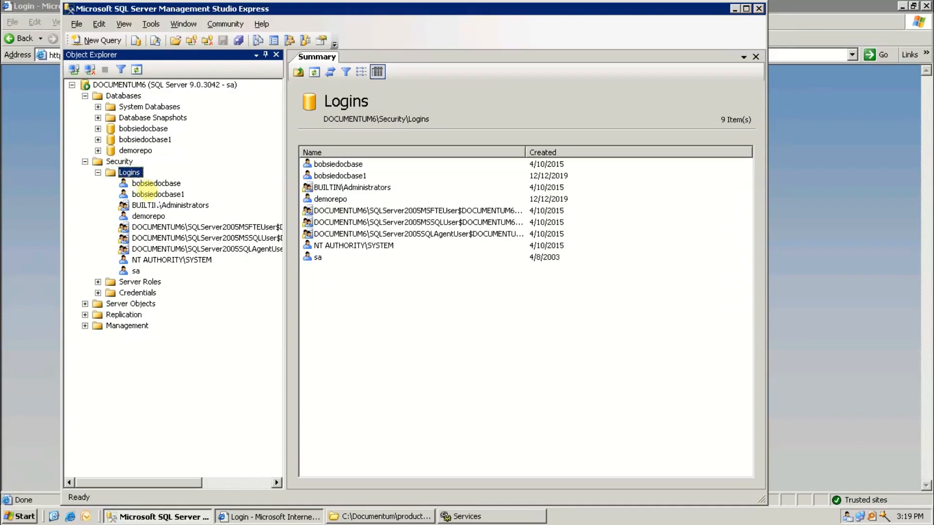
left_click(148, 216)
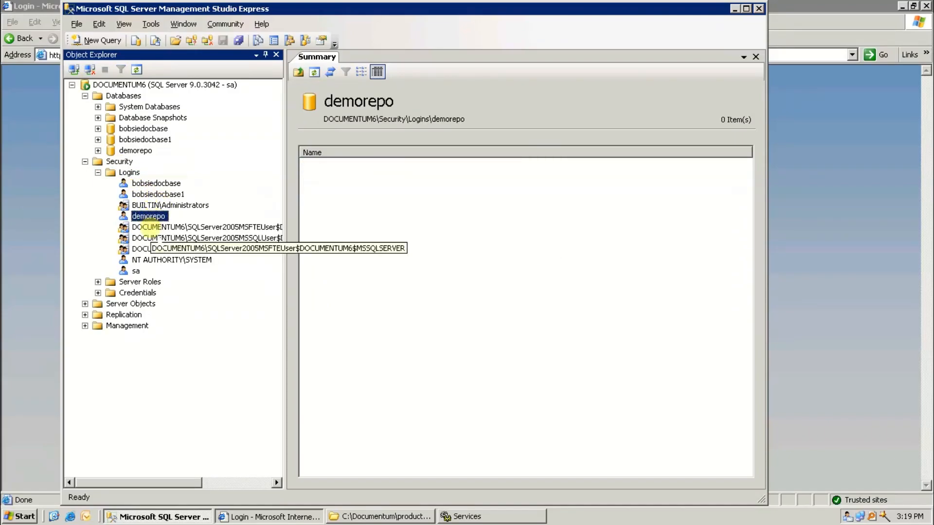
left_click(20, 517)
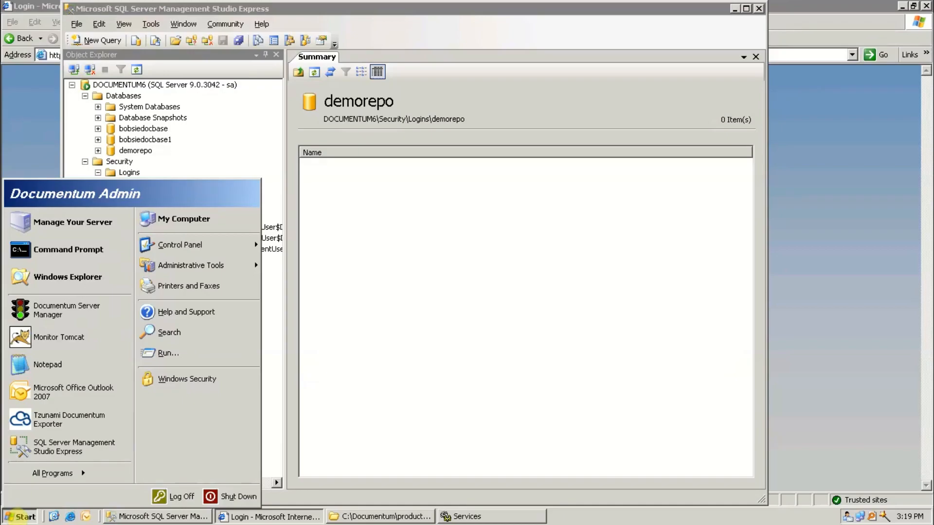
left_click(169, 352)
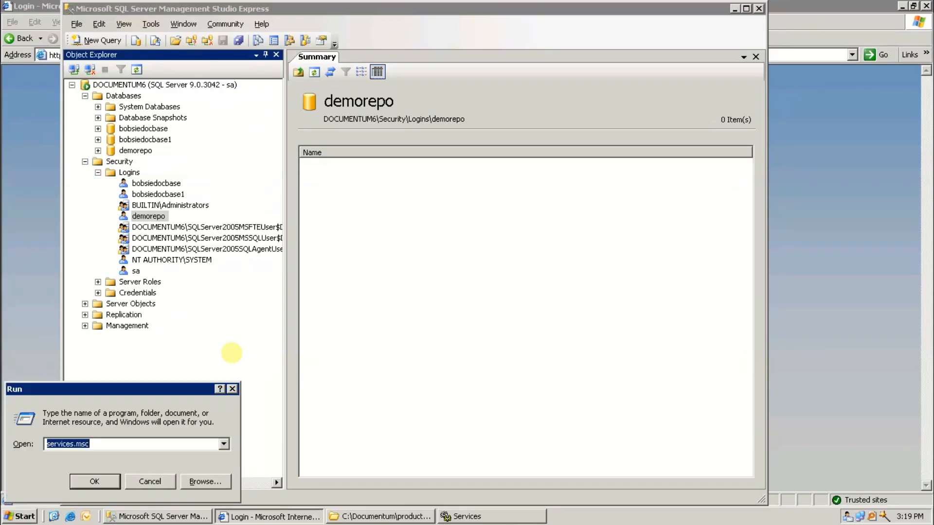
type("lusrmgr.m")
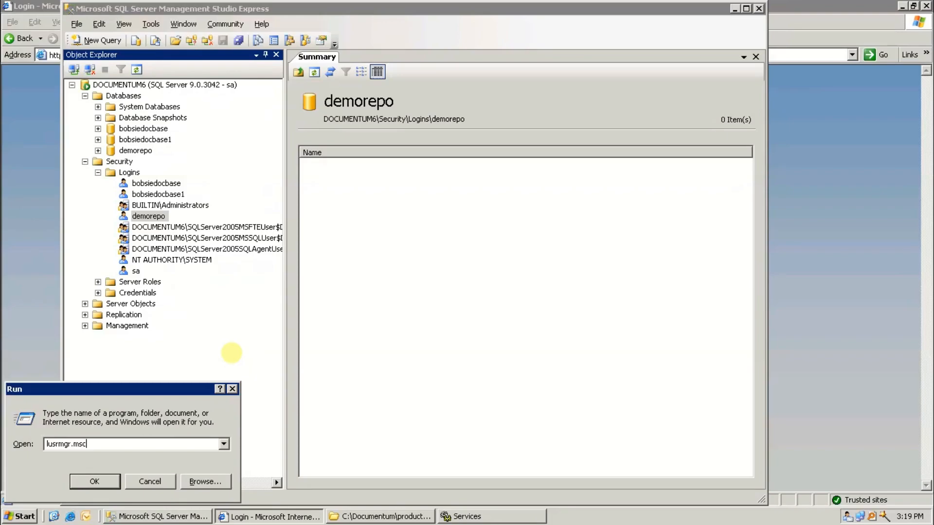
Step: Add local user demorepo, full name Demo Repo, with a password that never expires
left_click(94, 482)
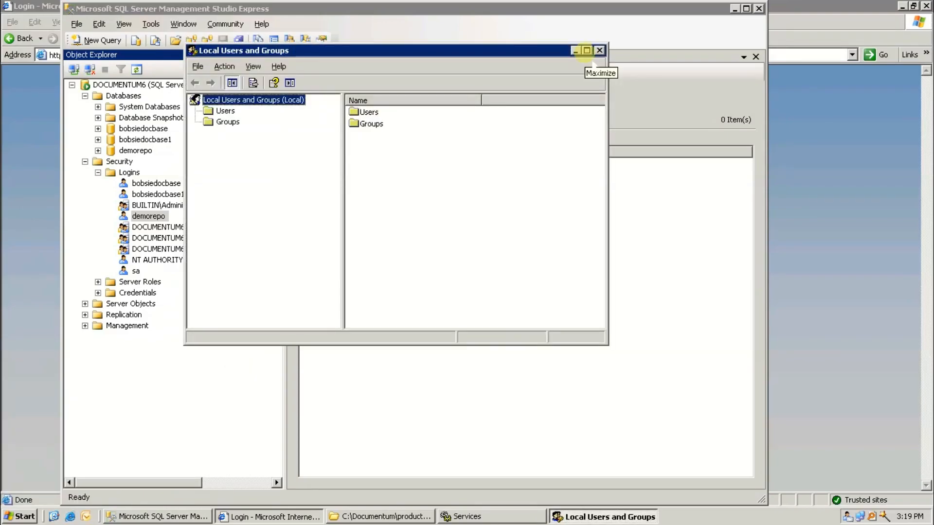
left_click(586, 50)
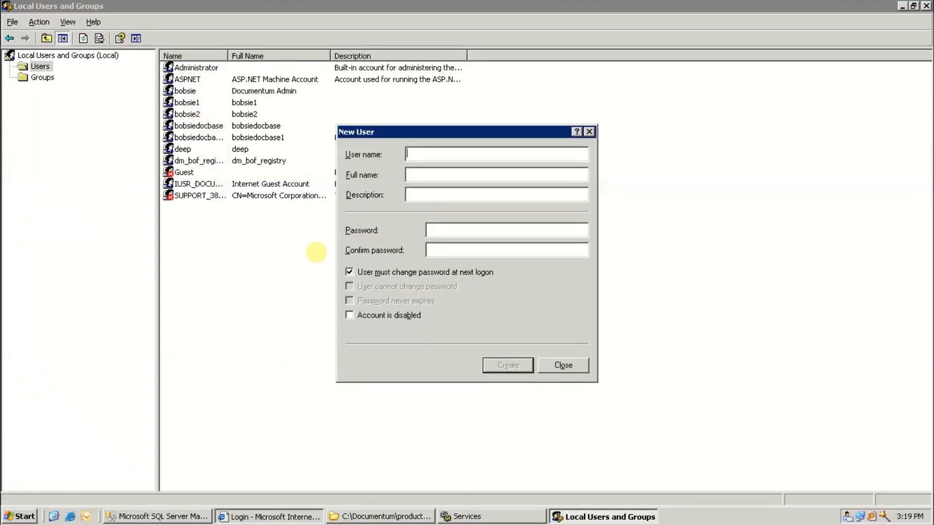
type("demo")
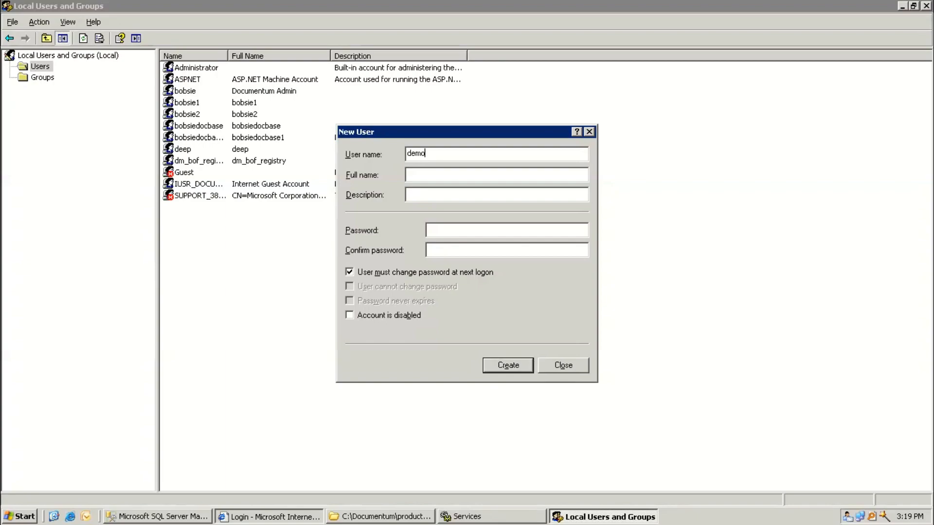
type("repo")
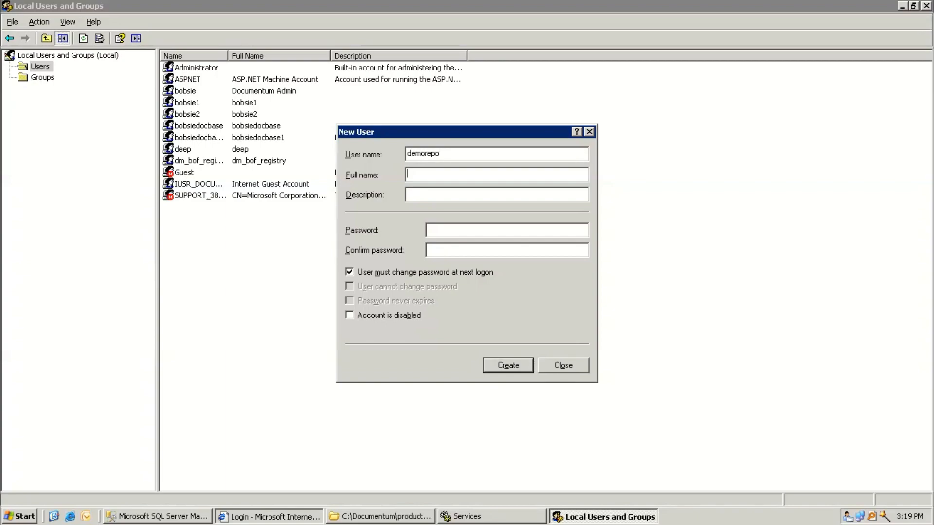
type("Demo")
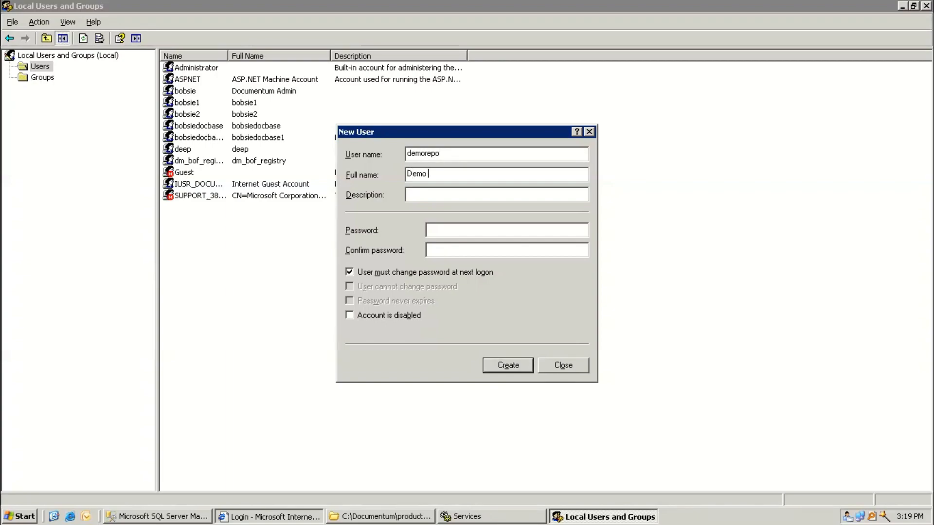
type("Repo")
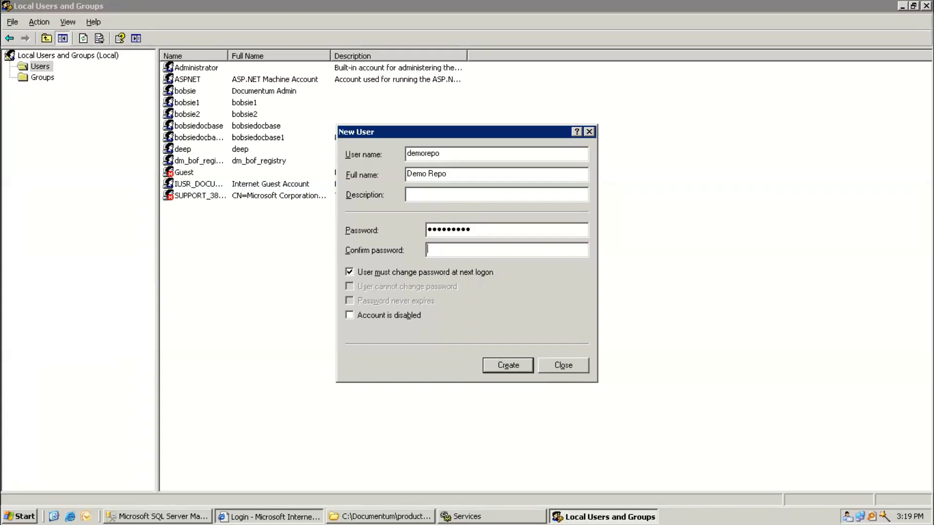
type("•••••")
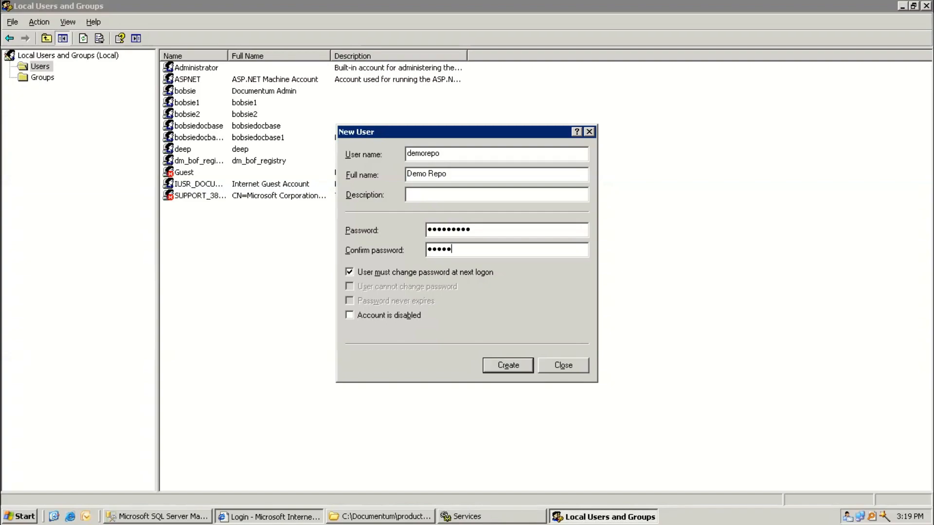
type("••••")
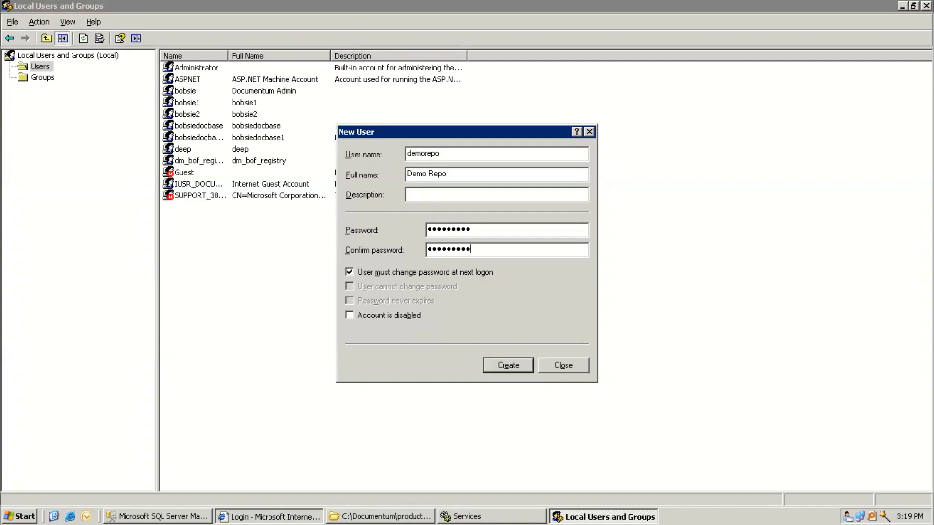
left_click(349, 272)
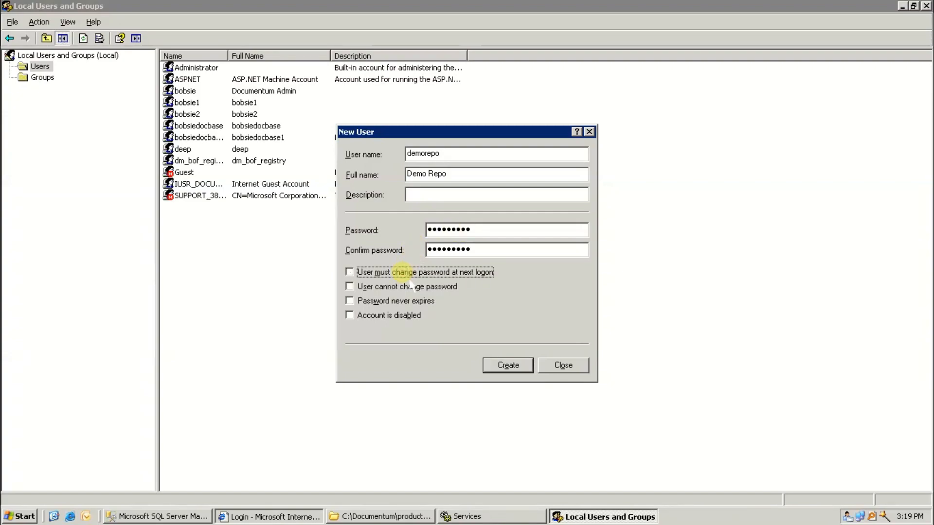
left_click(350, 301)
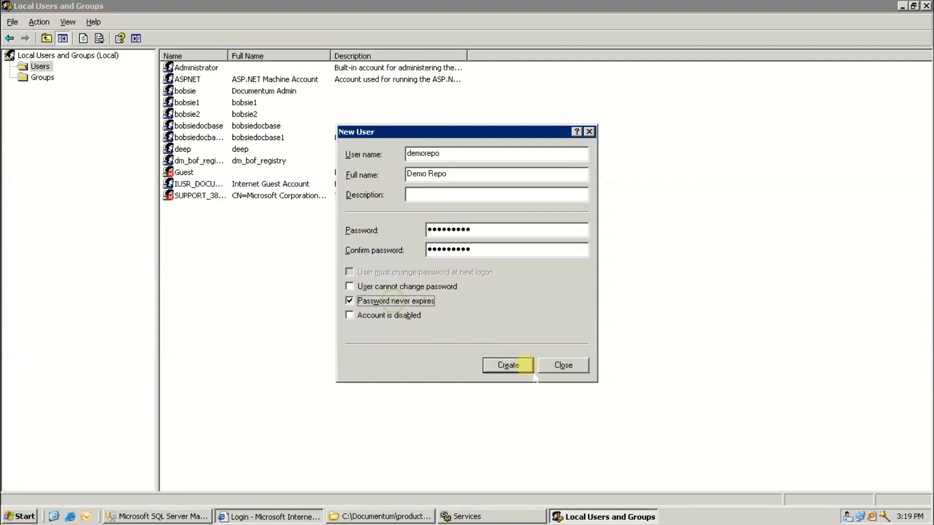
left_click(508, 365)
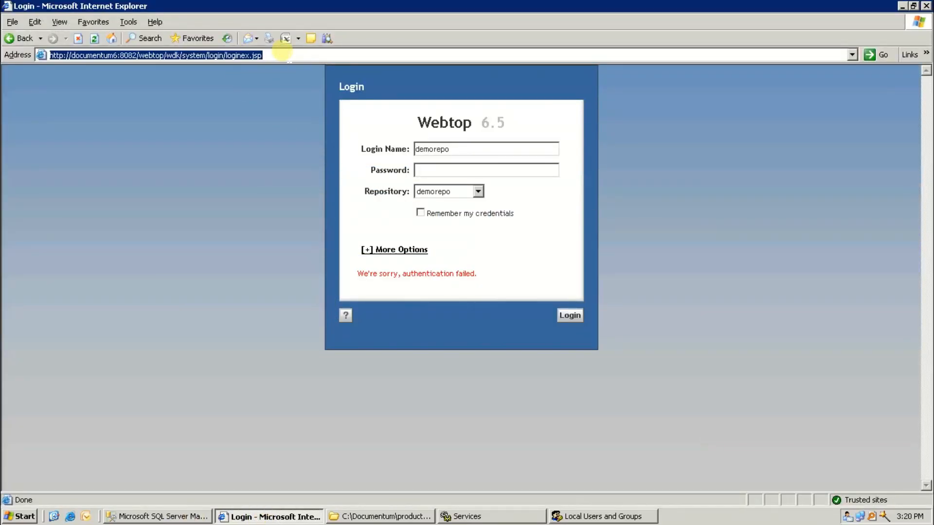
Step: Log in as demorepo, block the Java warning, log out, then log back in
left_click(568, 315)
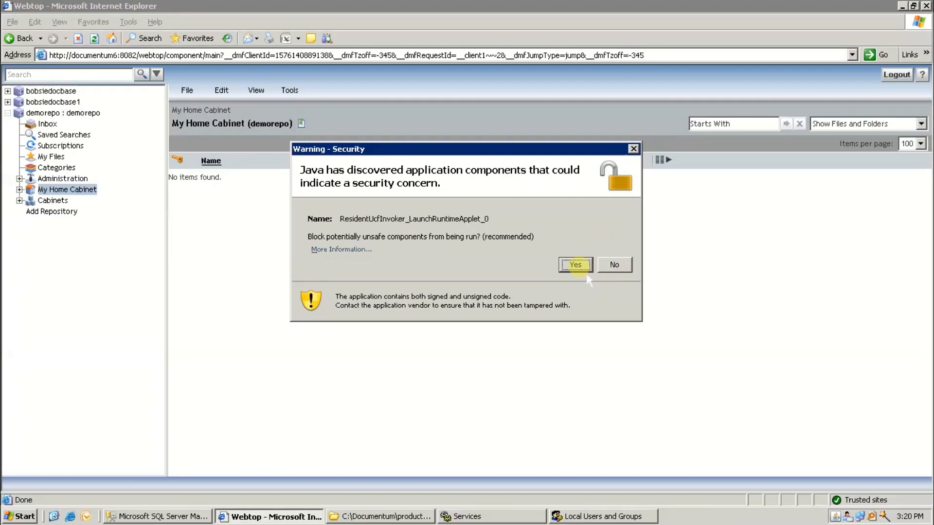
left_click(574, 265)
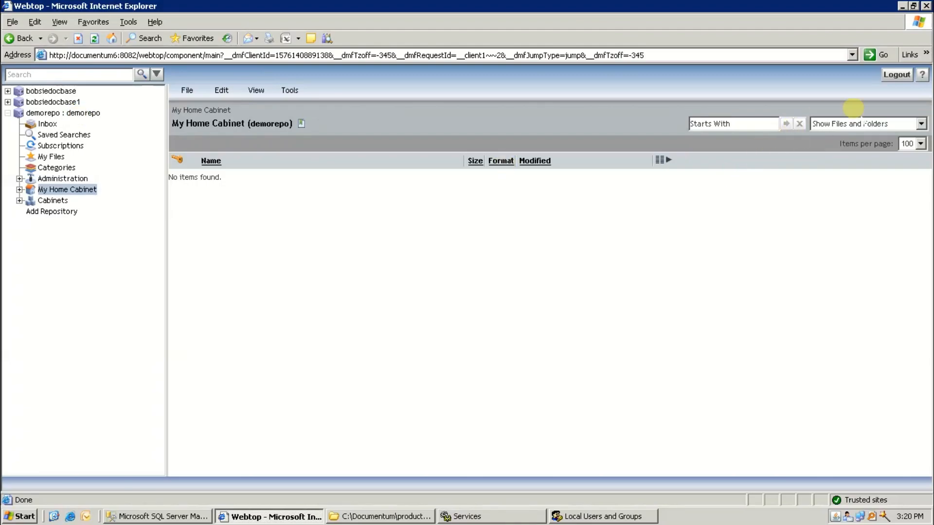
left_click(895, 74)
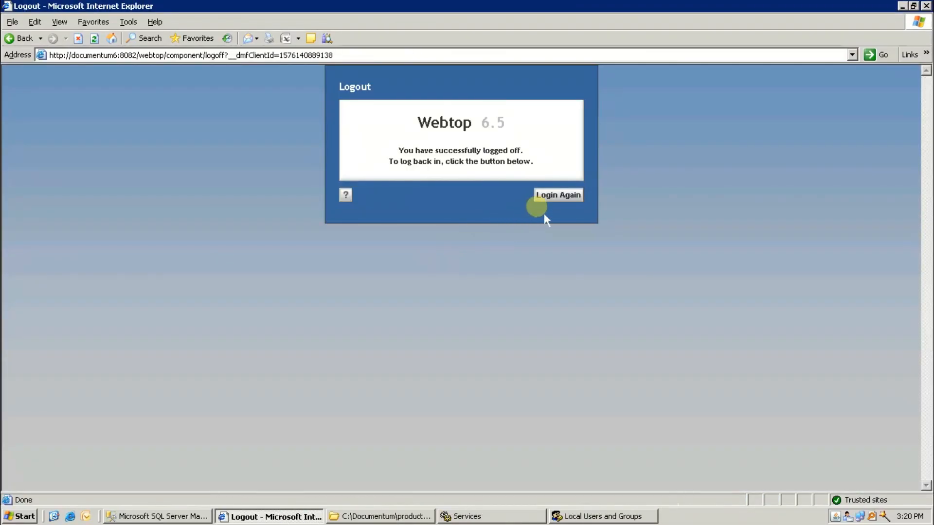
left_click(557, 195)
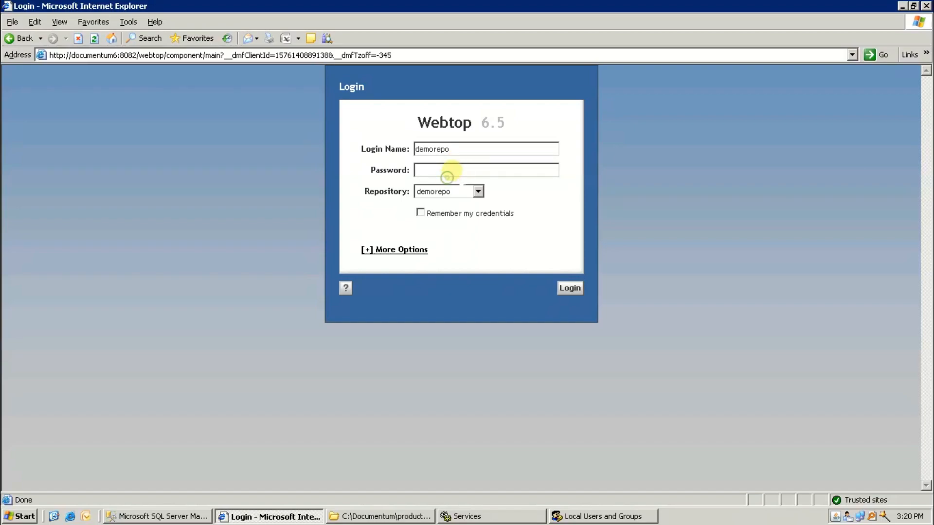
left_click(444, 192)
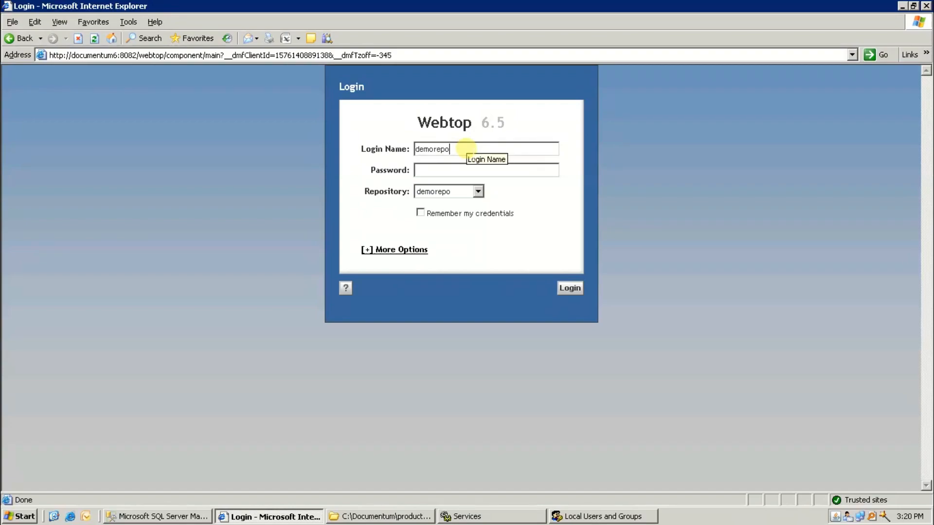
left_click(486, 169)
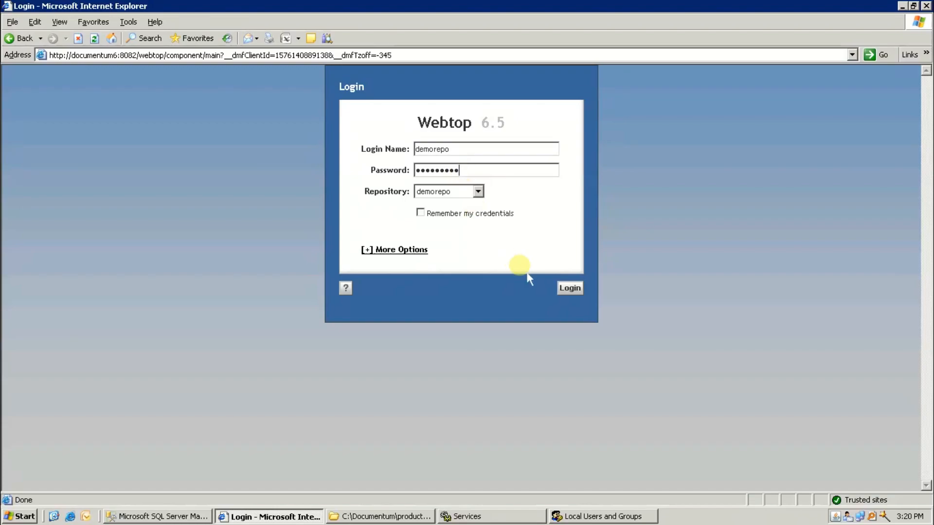
left_click(569, 287)
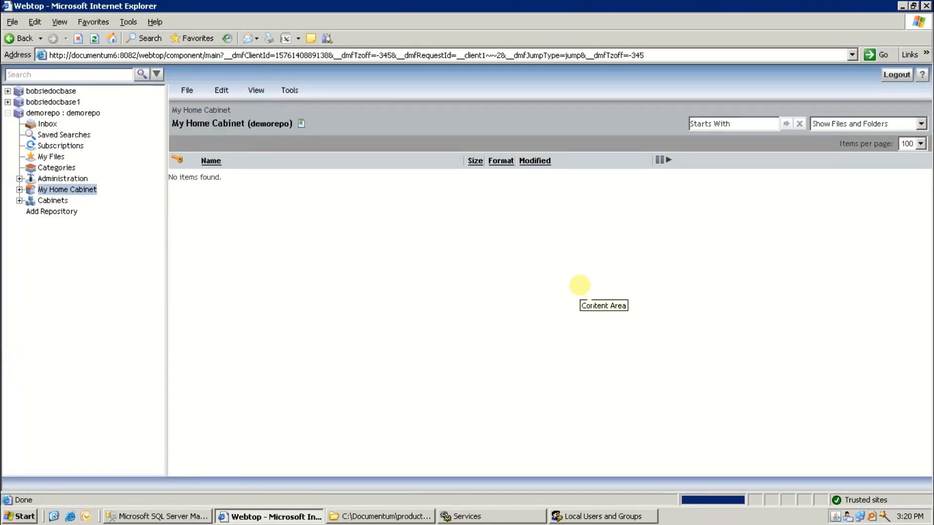